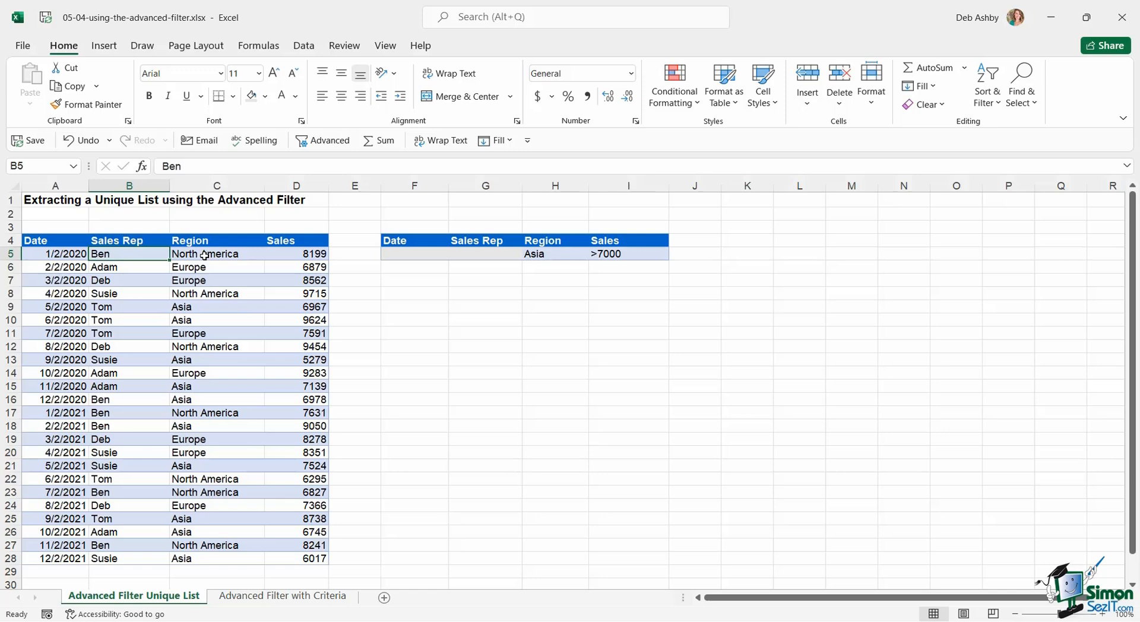
Step: Enter the heading 'Unique List of Sales Reps' in F9 and select F11 as the output start
{"action": "left_click", "coordinate": [216, 254]}
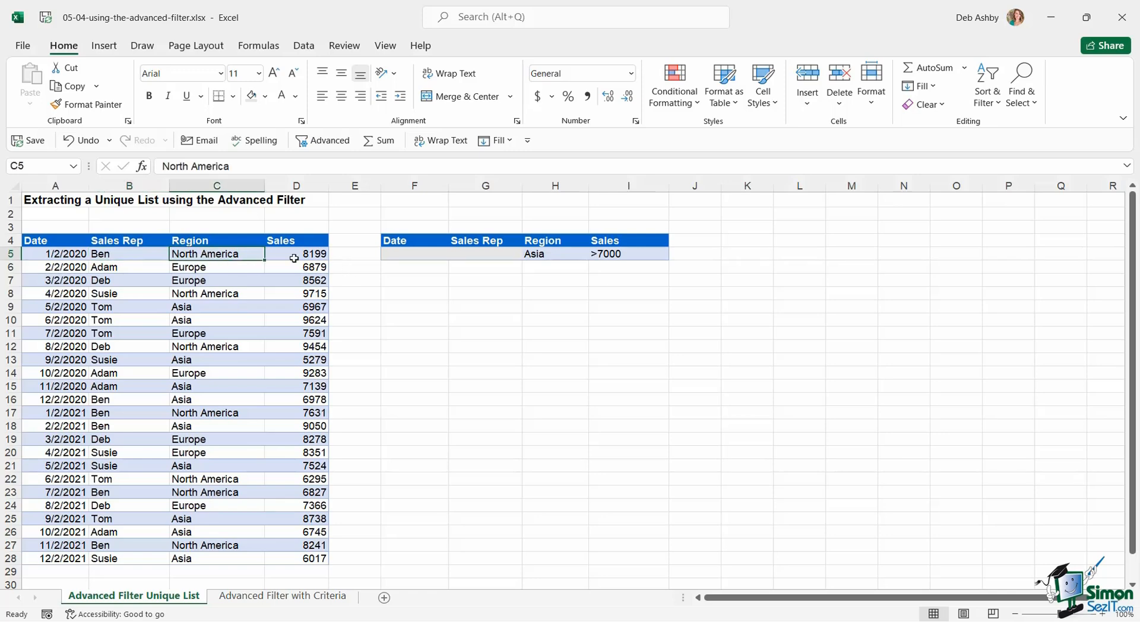
{"action": "left_click", "coordinate": [296, 254]}
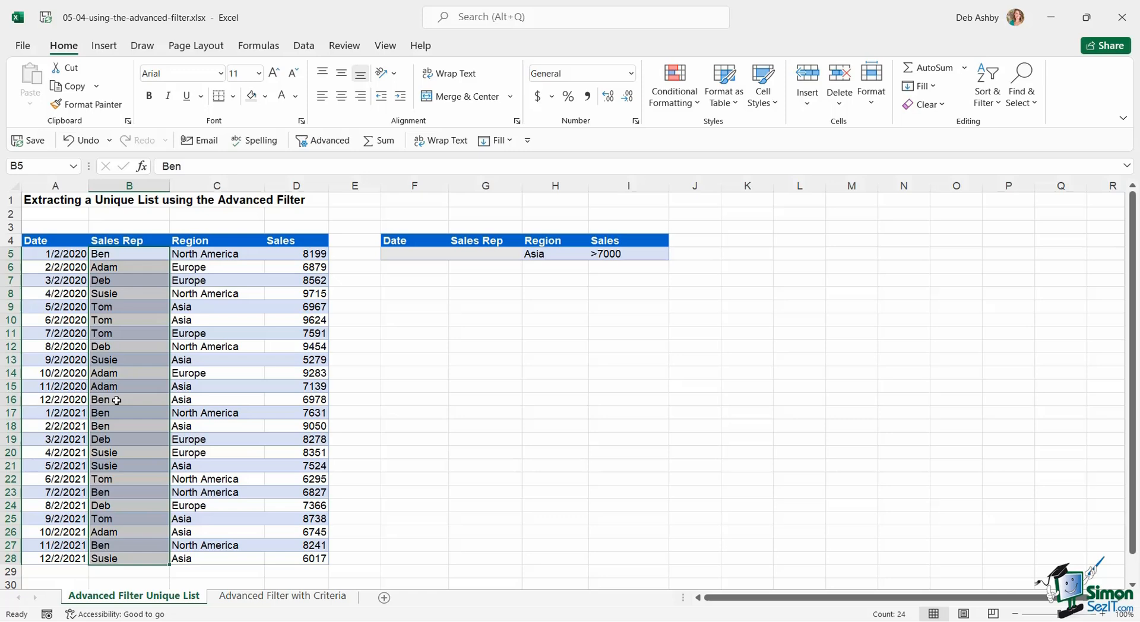
{"action": "mouse_move", "coordinate": [118, 340]}
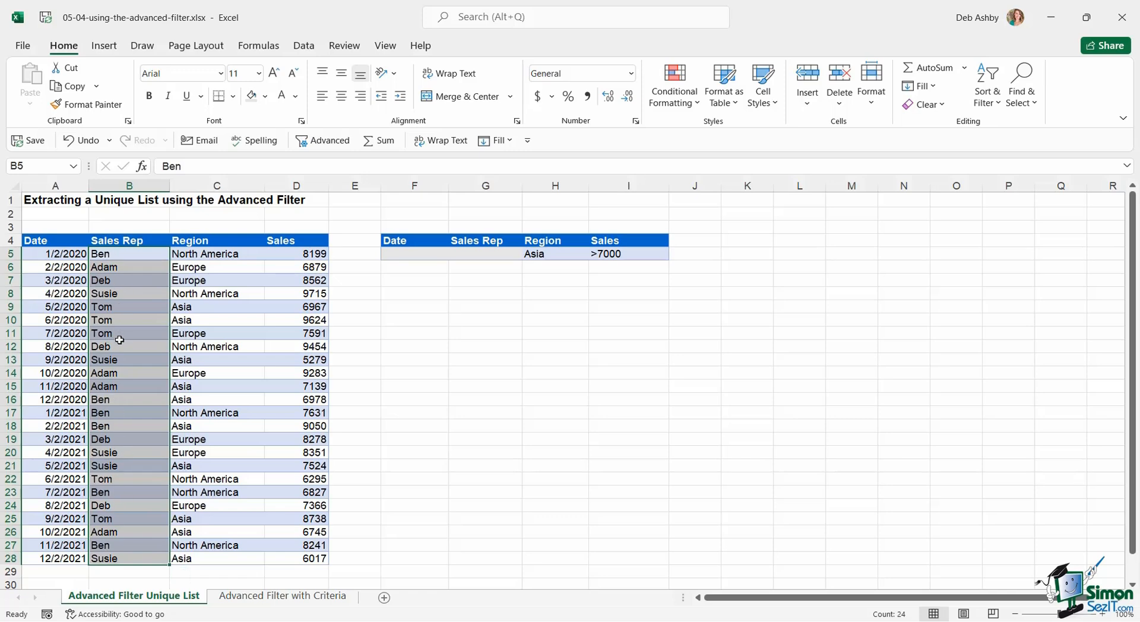
{"action": "mouse_move", "coordinate": [117, 260]}
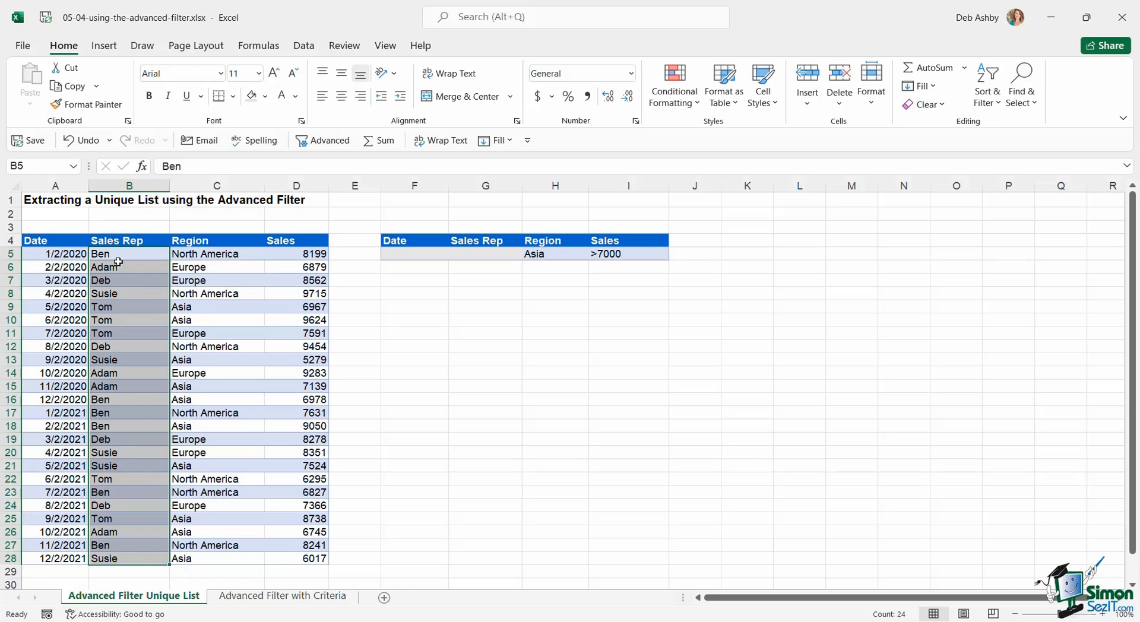
{"action": "mouse_move", "coordinate": [128, 312]}
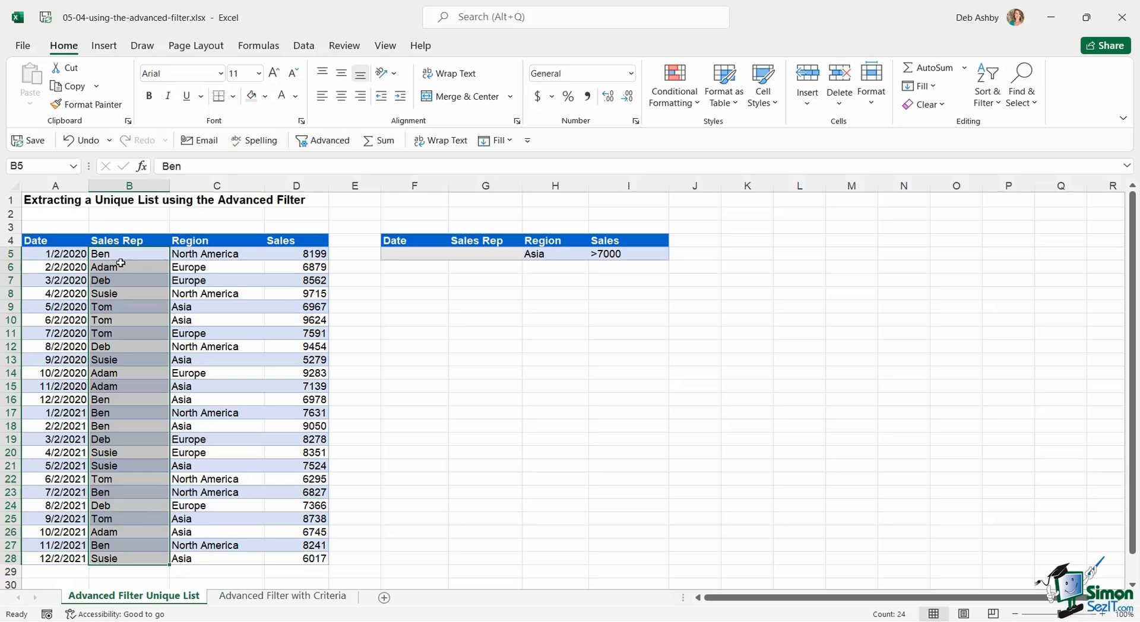
{"action": "mouse_move", "coordinate": [110, 259]}
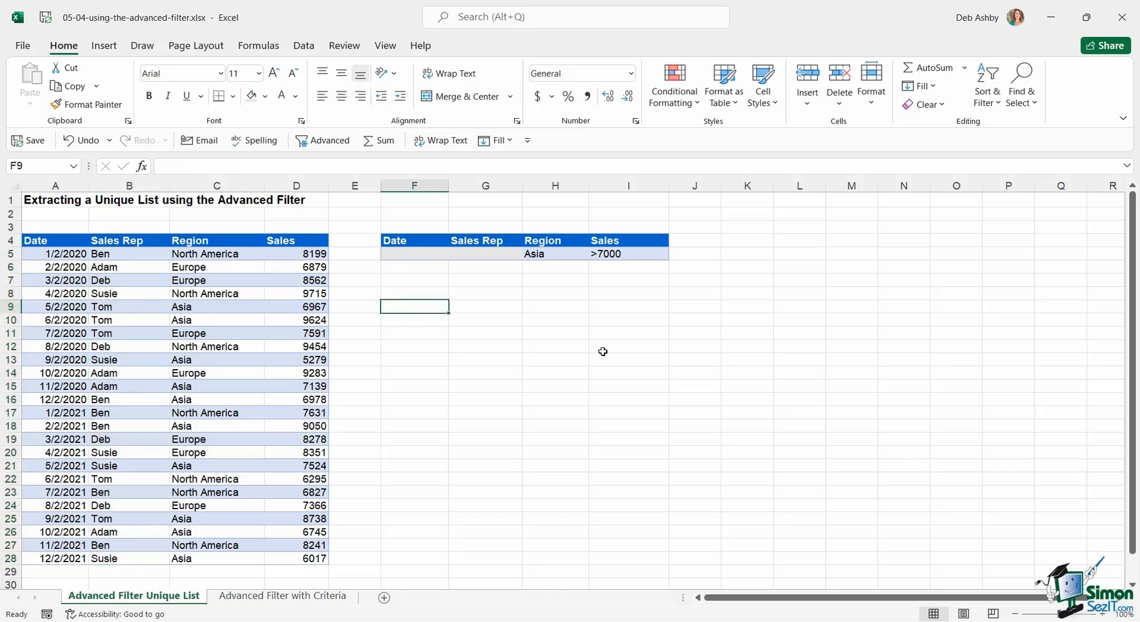
{"action": "type", "text": "Unique List of Sales"}
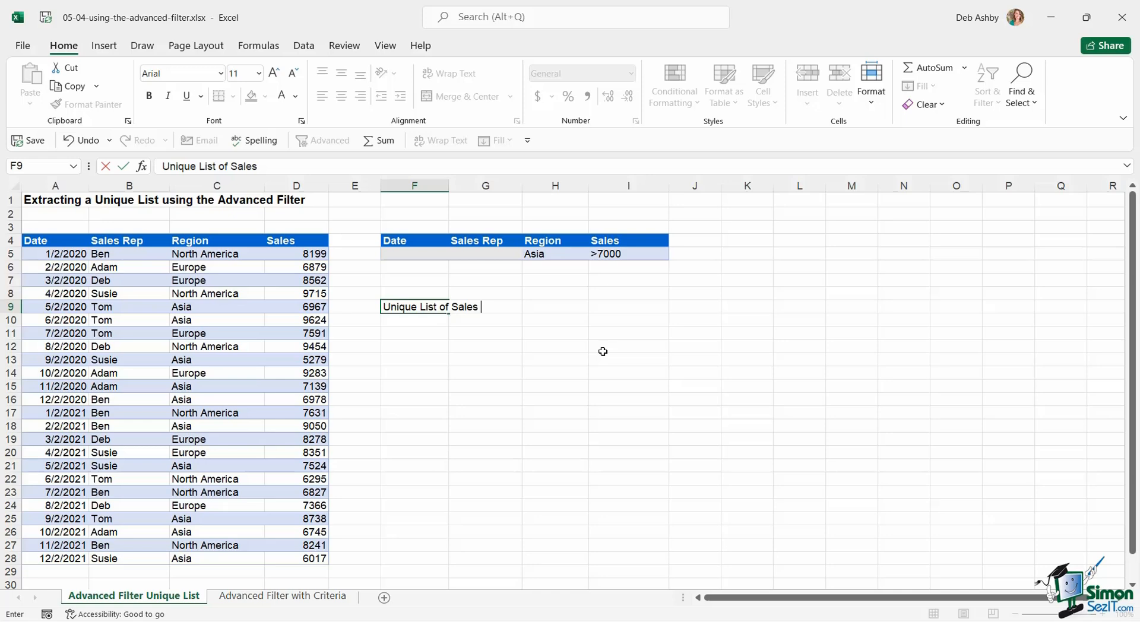
{"action": "type", "text": "Reps"}
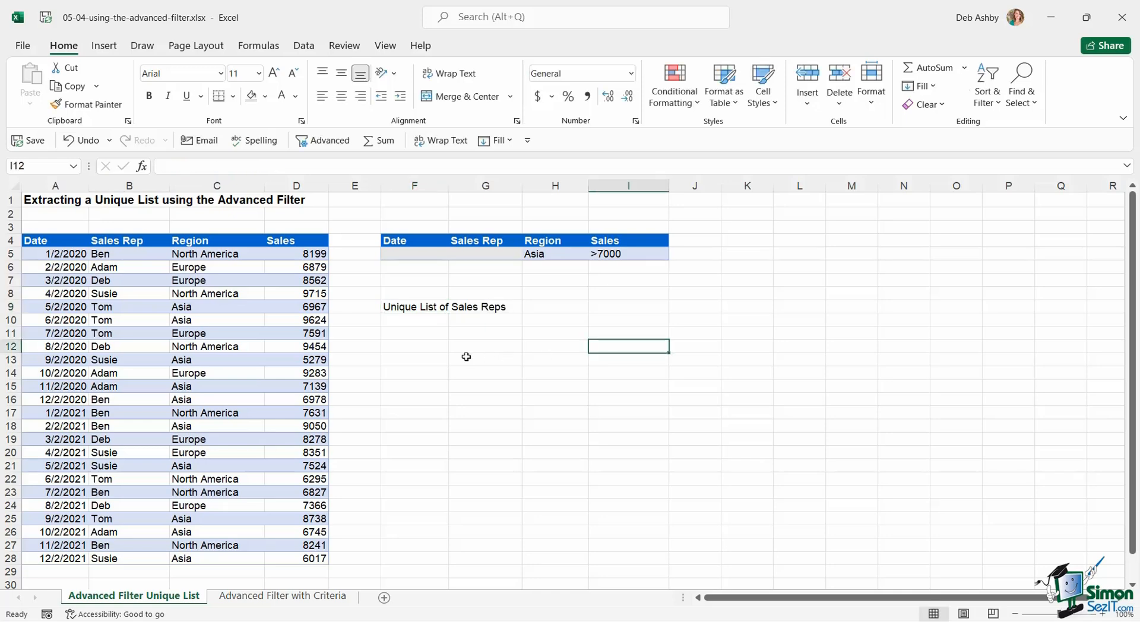
{"action": "left_click", "coordinate": [415, 333]}
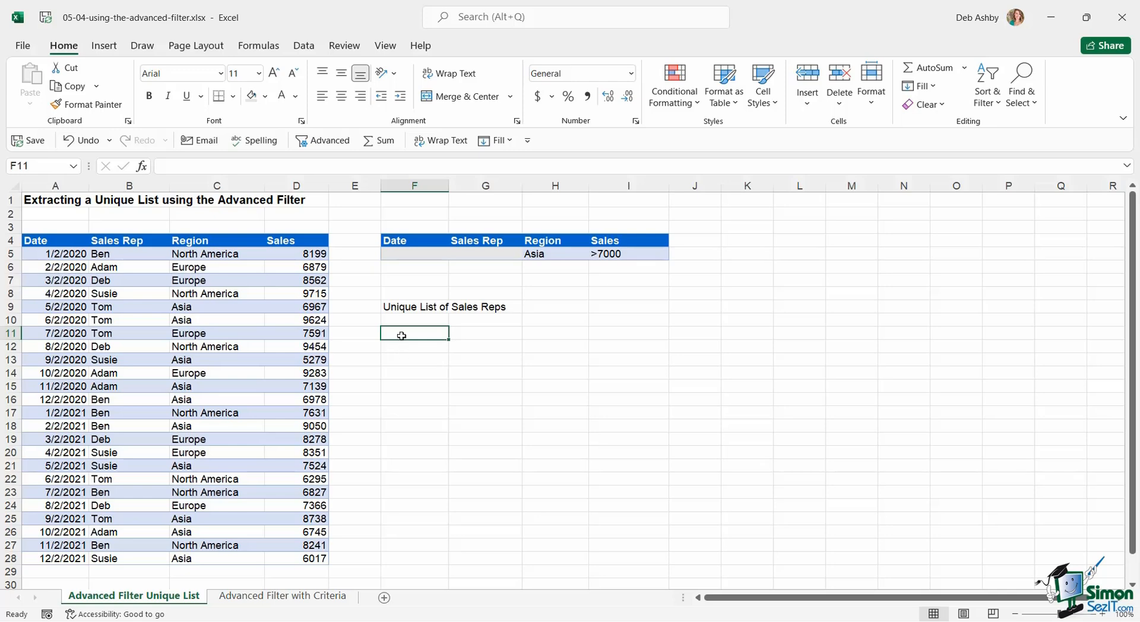
{"action": "left_click", "coordinate": [303, 45]}
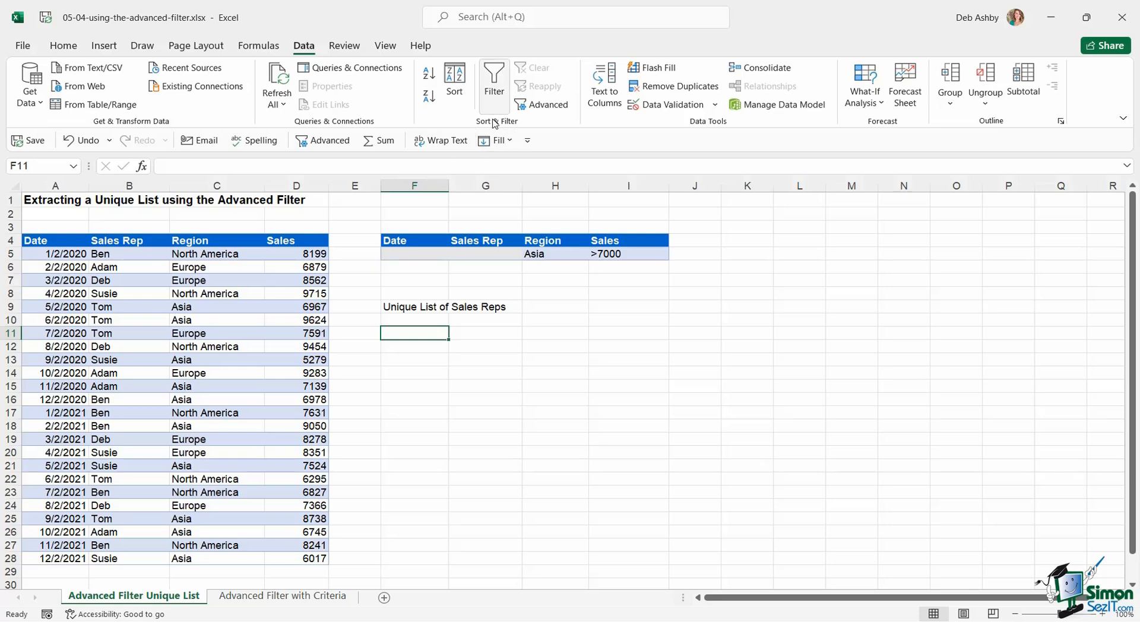
{"action": "mouse_move", "coordinate": [543, 105]}
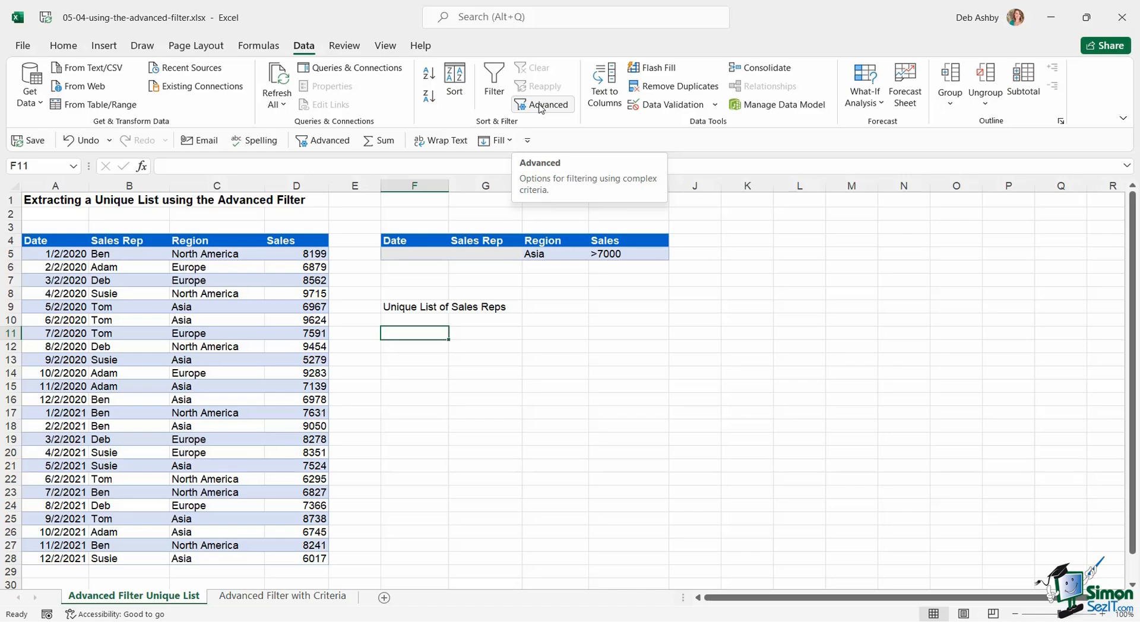
Step: Bring up the Advanced Filter dialog from the Data tab's Sort & Filter group
{"action": "left_click", "coordinate": [548, 104]}
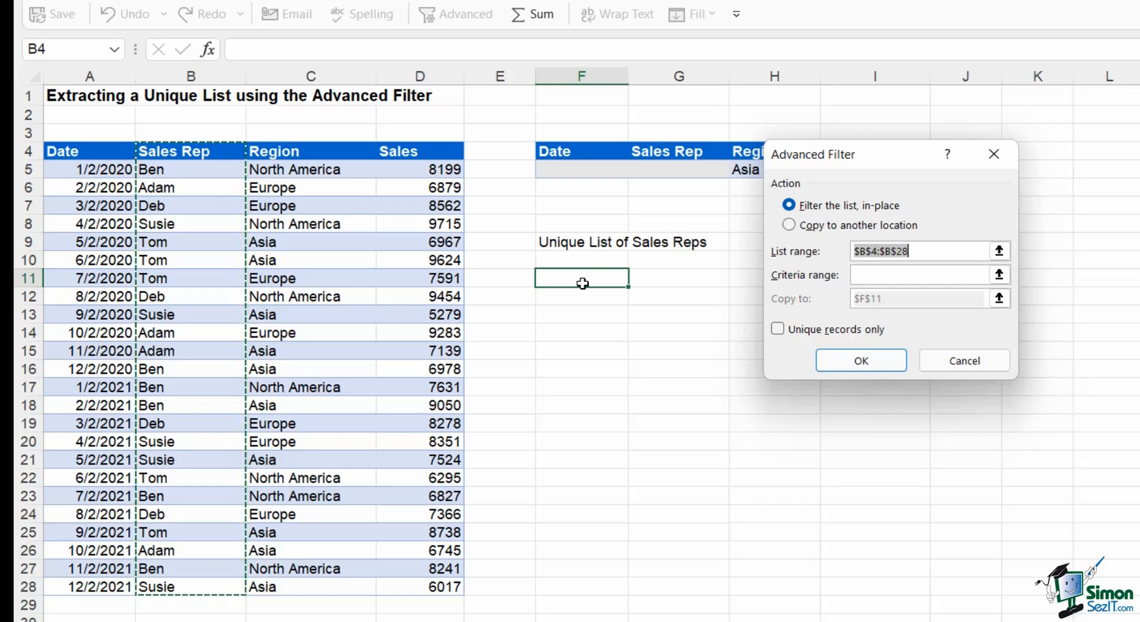
Step: Configure Copy to another location with list range $B$4:$B$28, destination F11, unique records only
{"action": "left_click", "coordinate": [789, 224]}
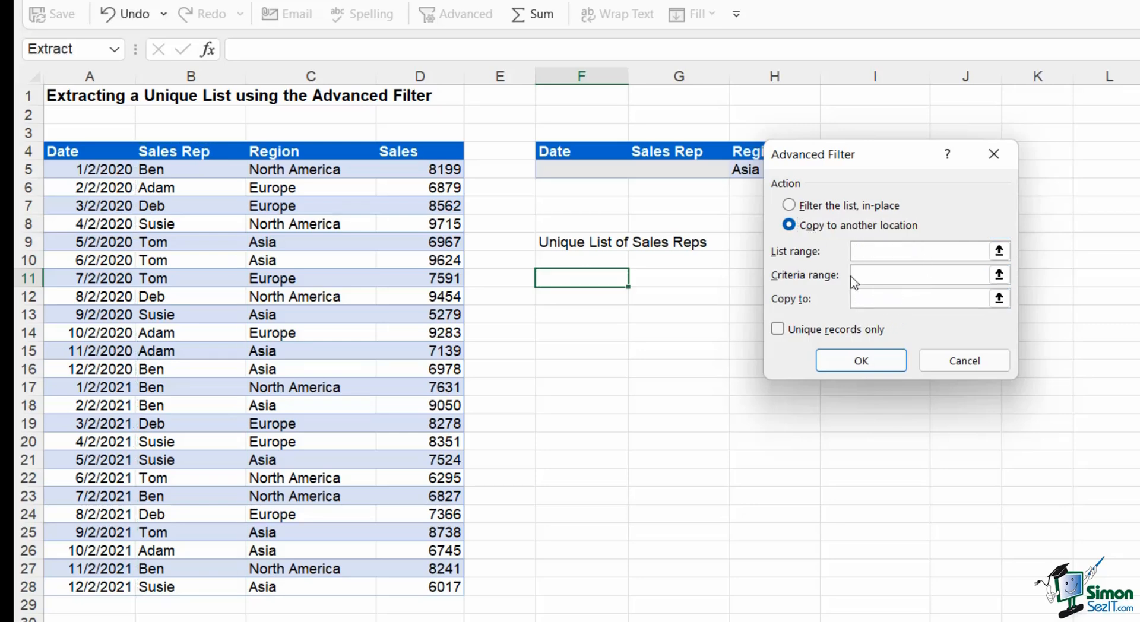
{"action": "left_click", "coordinate": [924, 298]}
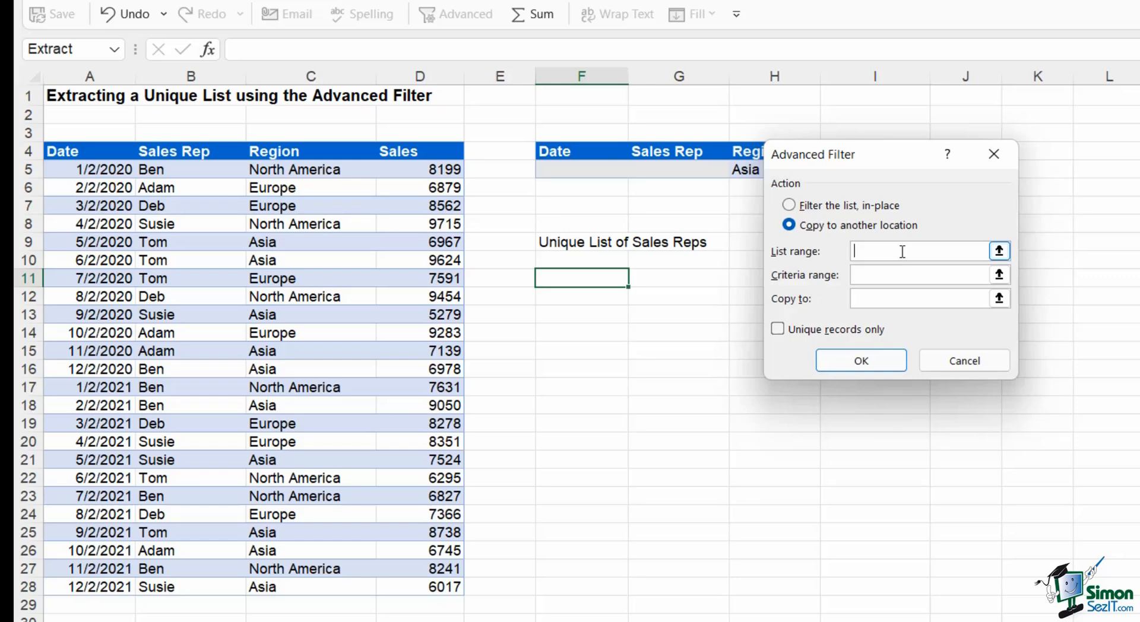
{"action": "left_click_drag", "start_coordinate": [190, 150], "coordinate": [190, 224]}
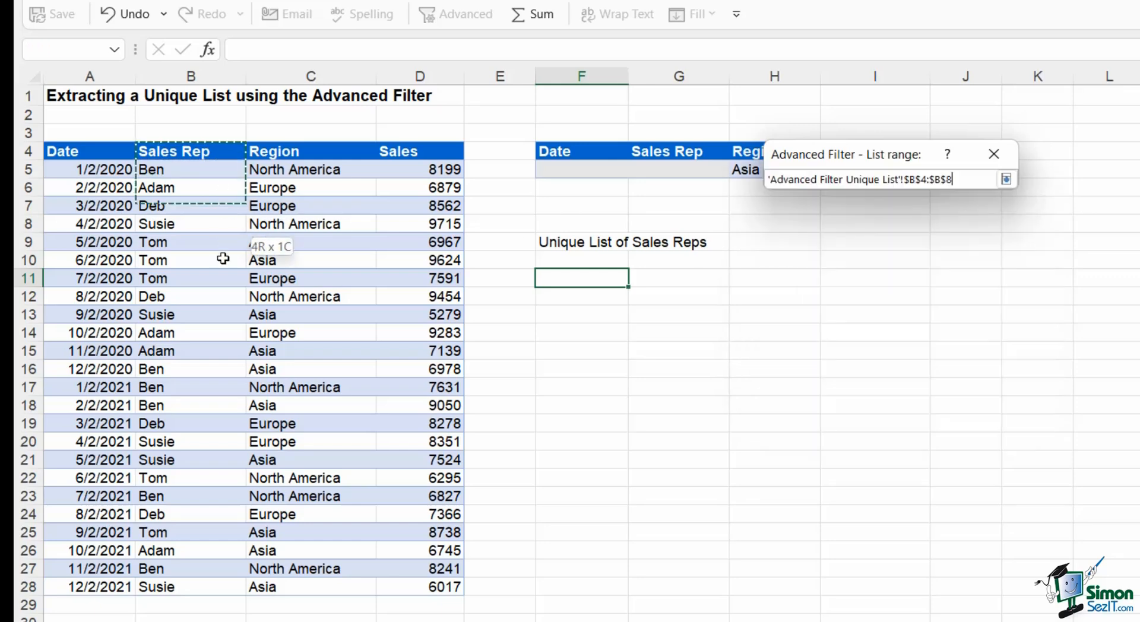
{"action": "left_click", "coordinate": [1006, 179]}
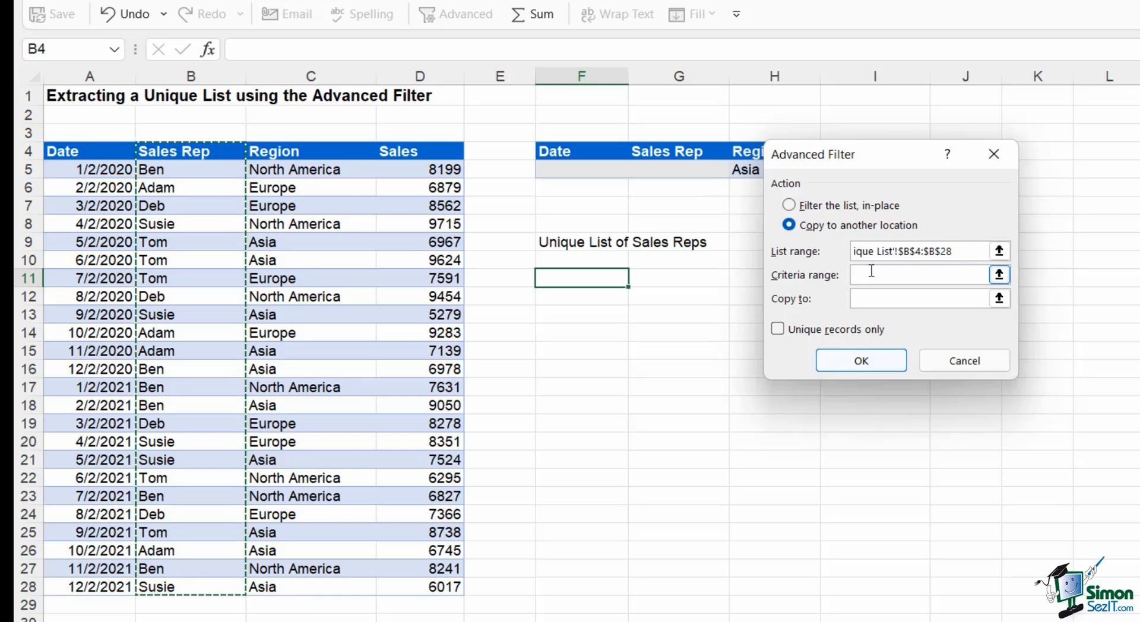
{"action": "left_click", "coordinate": [929, 299]}
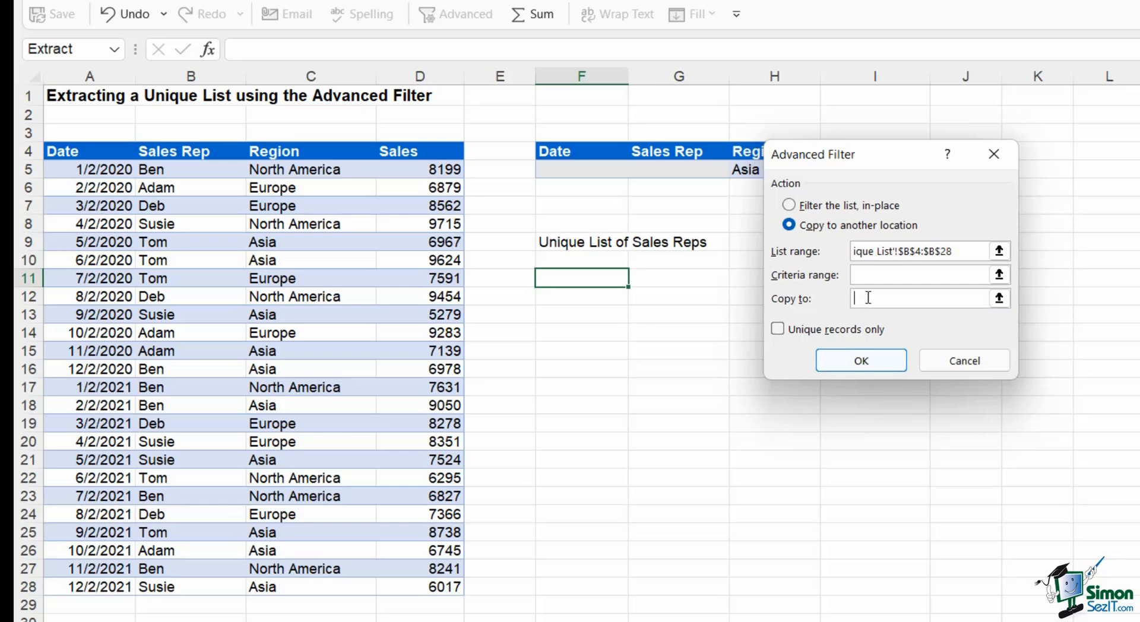
{"action": "left_click", "coordinate": [581, 278]}
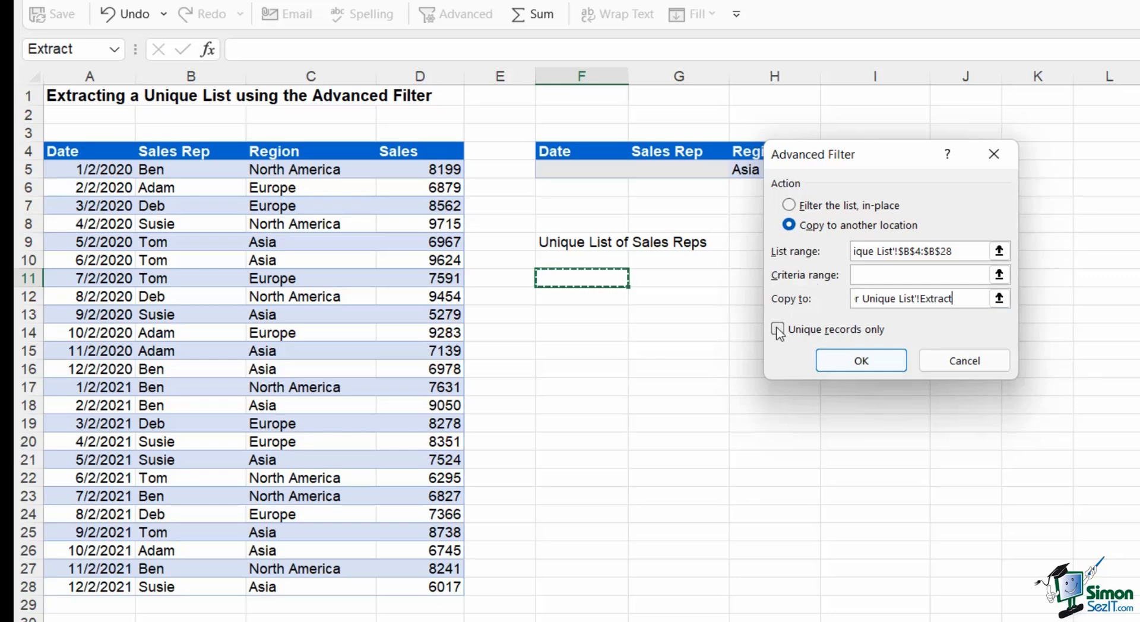
{"action": "left_click", "coordinate": [777, 329]}
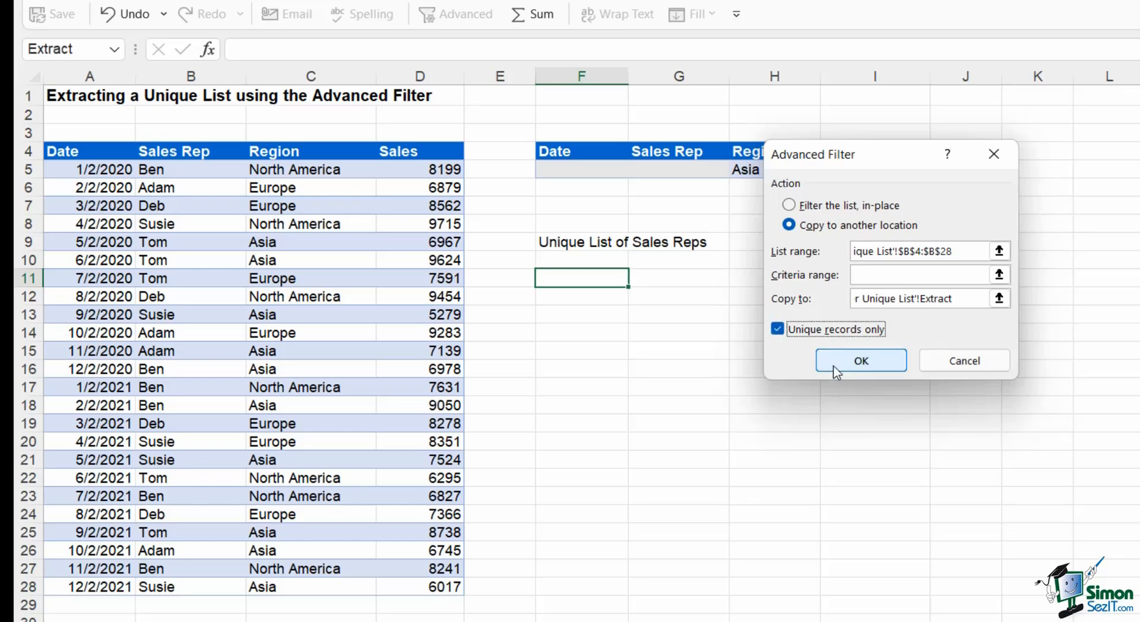
{"action": "left_click", "coordinate": [861, 361]}
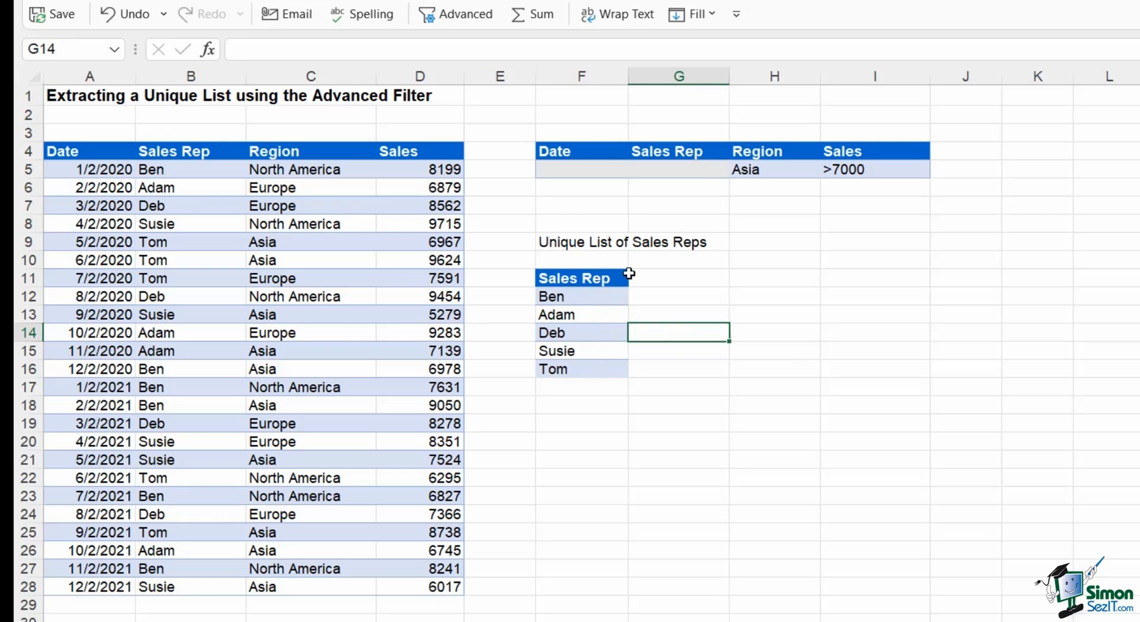
{"action": "mouse_move", "coordinate": [634, 280]}
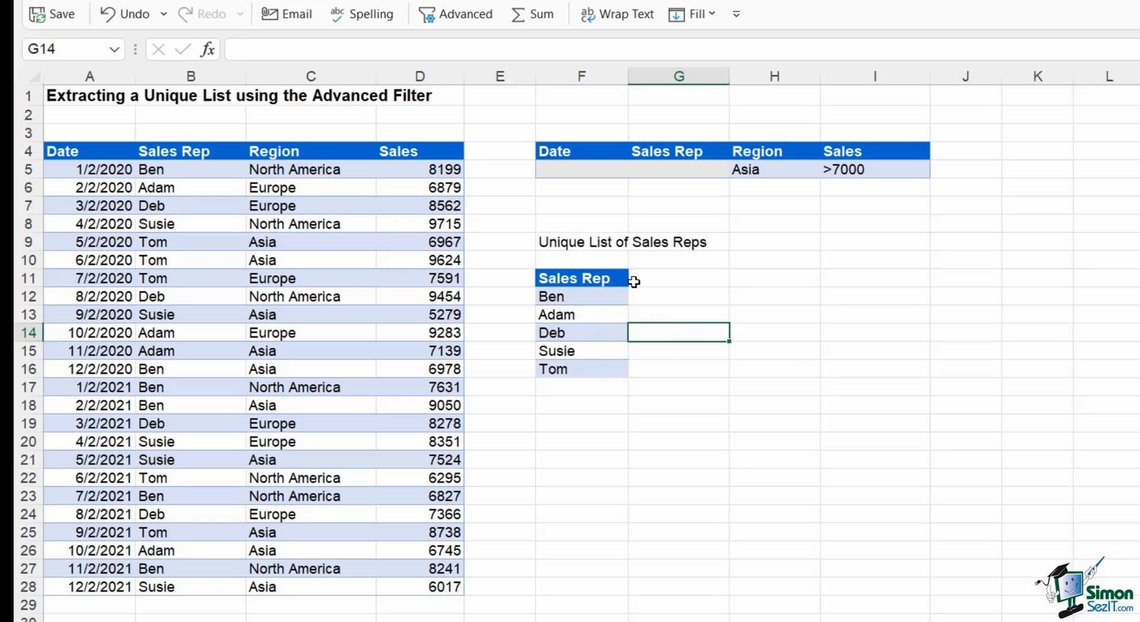
{"action": "mouse_move", "coordinate": [698, 286]}
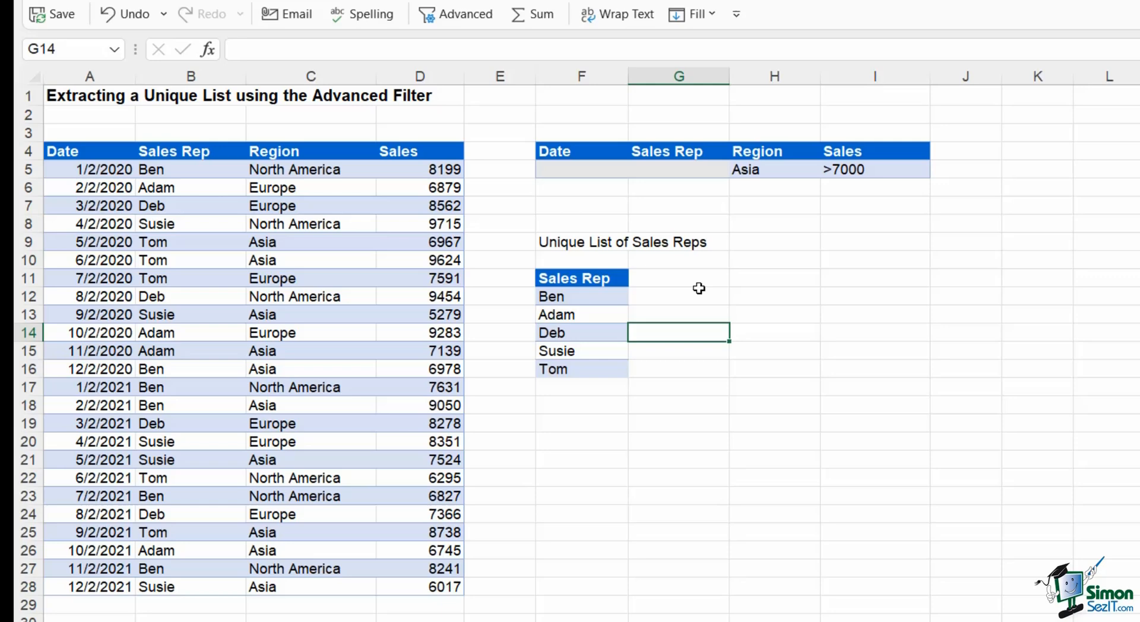
{"action": "mouse_move", "coordinate": [698, 291]}
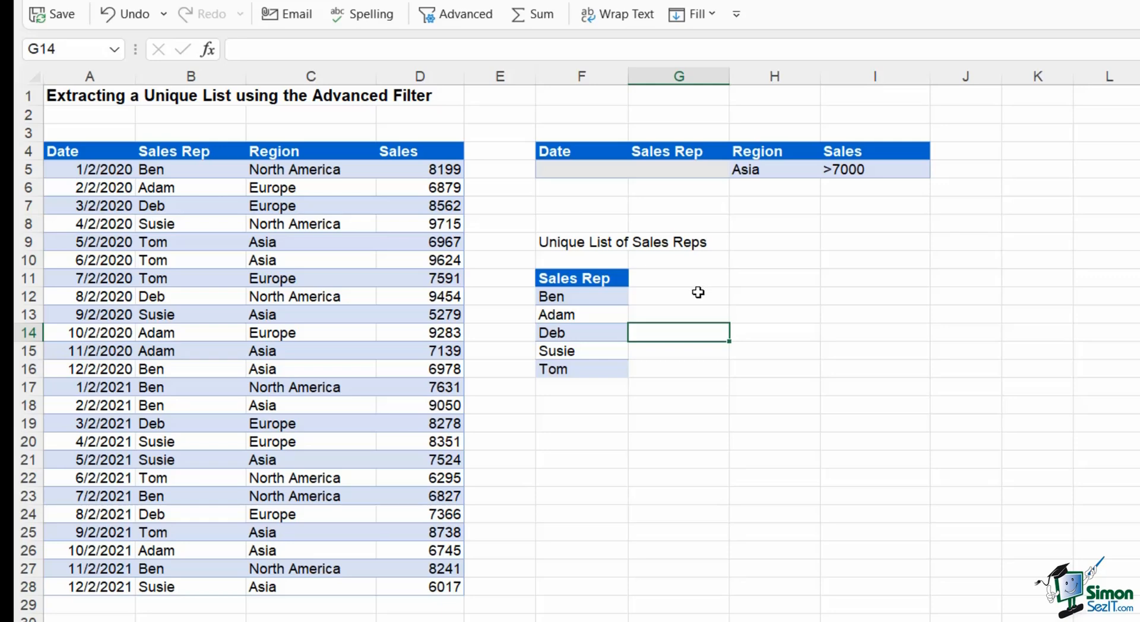
{"action": "mouse_move", "coordinate": [608, 335]}
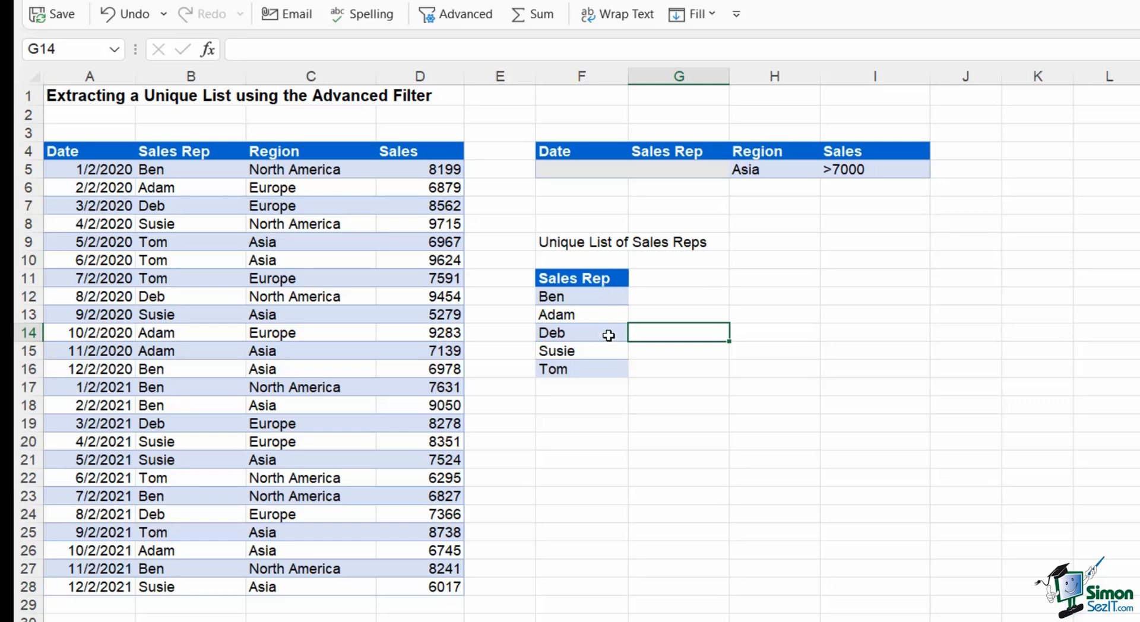
{"action": "mouse_move", "coordinate": [608, 365]}
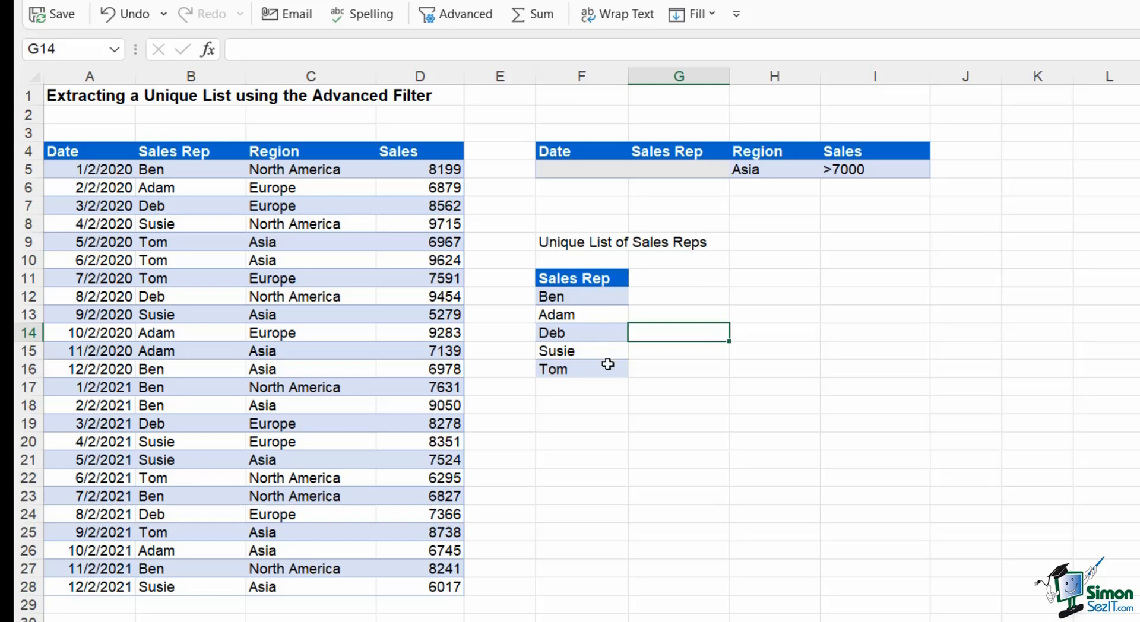
{"action": "mouse_move", "coordinate": [689, 352]}
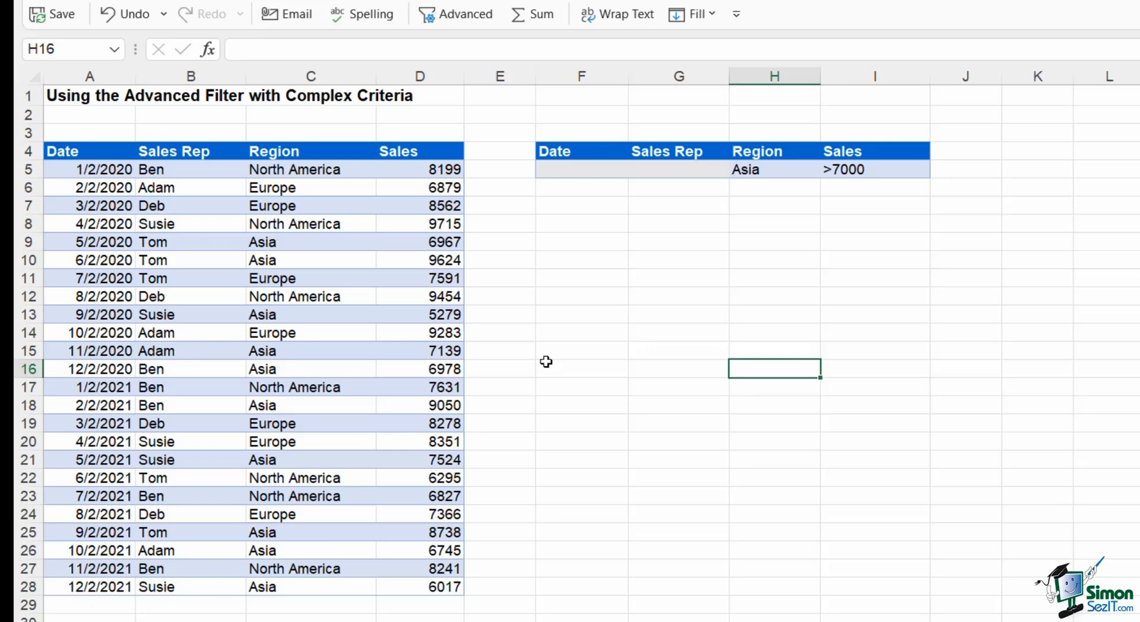
{"action": "mouse_move", "coordinate": [322, 215]}
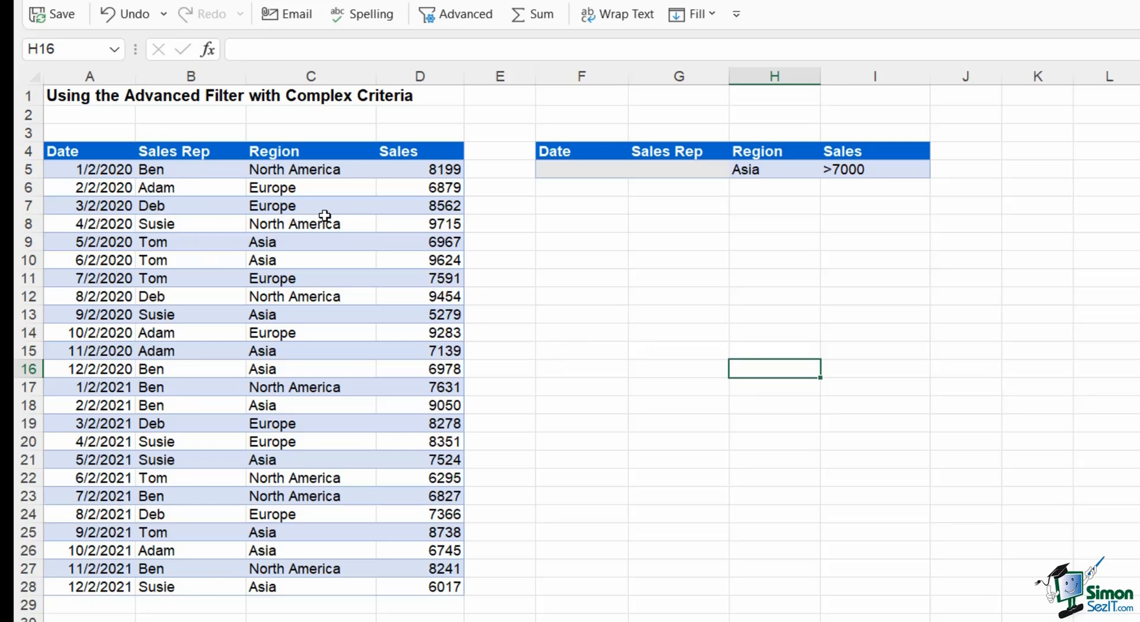
{"action": "mouse_move", "coordinate": [618, 229]}
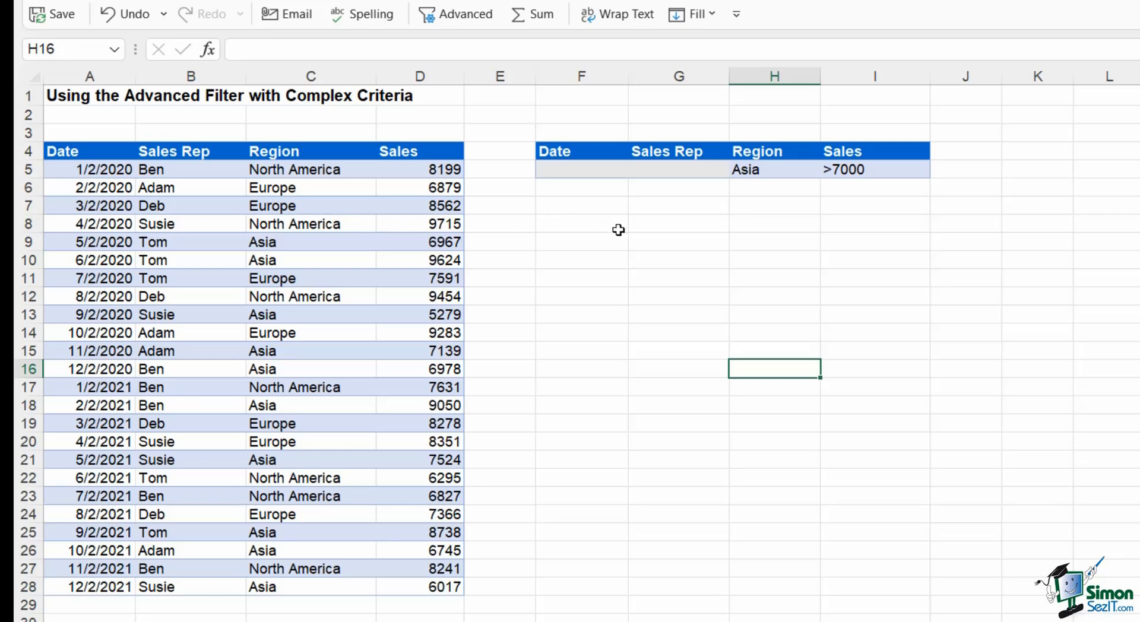
{"action": "mouse_move", "coordinate": [826, 213]}
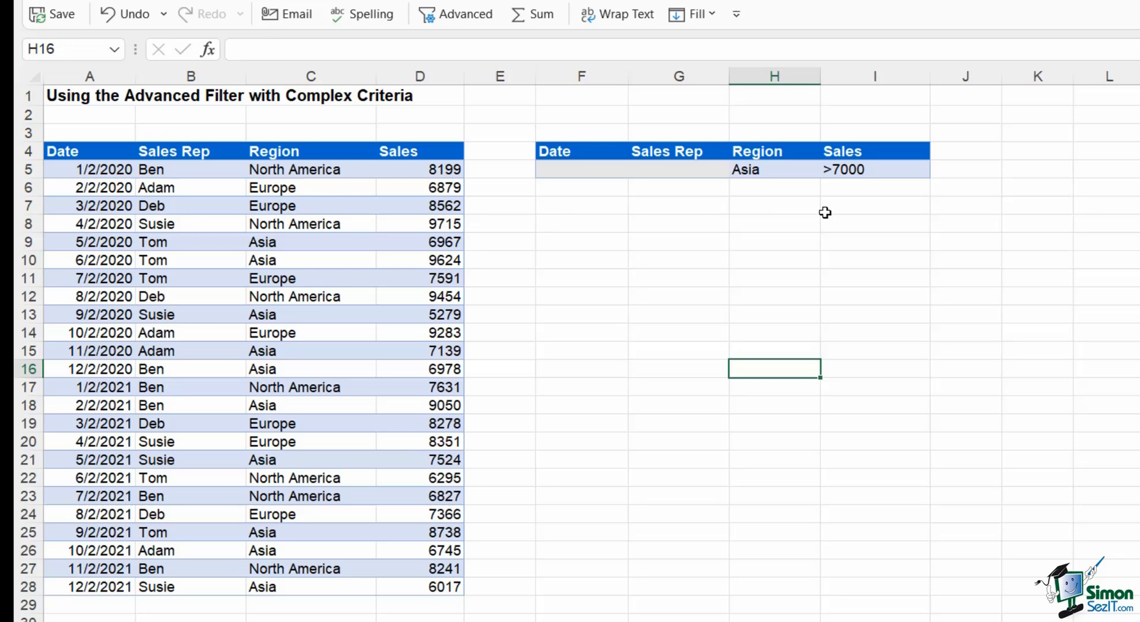
{"action": "mouse_move", "coordinate": [690, 170]}
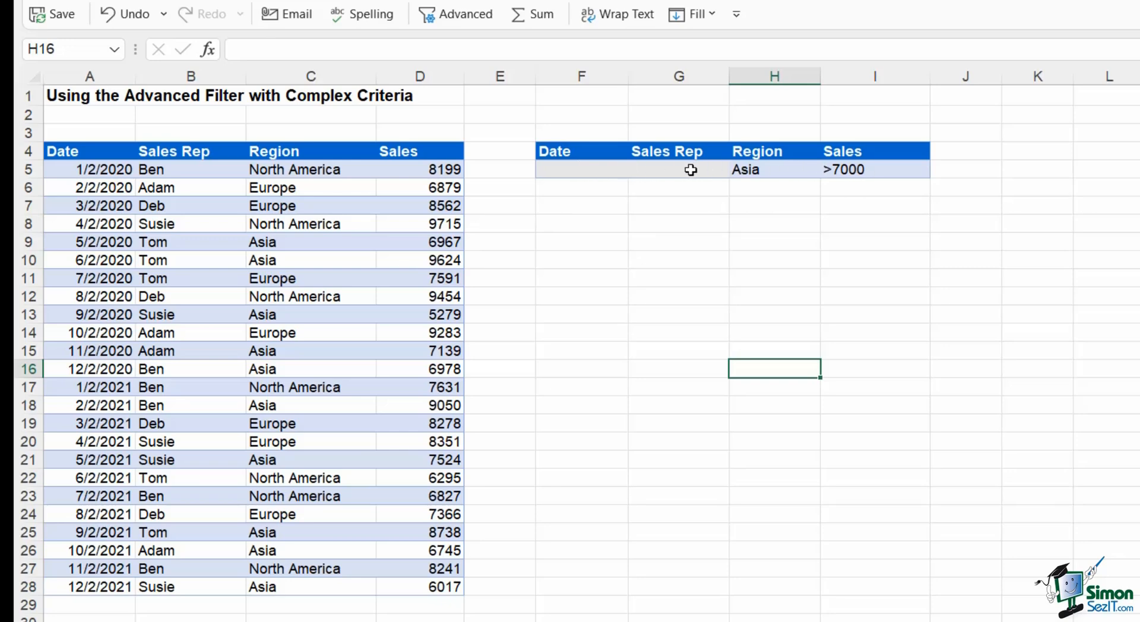
{"action": "mouse_move", "coordinate": [579, 151]}
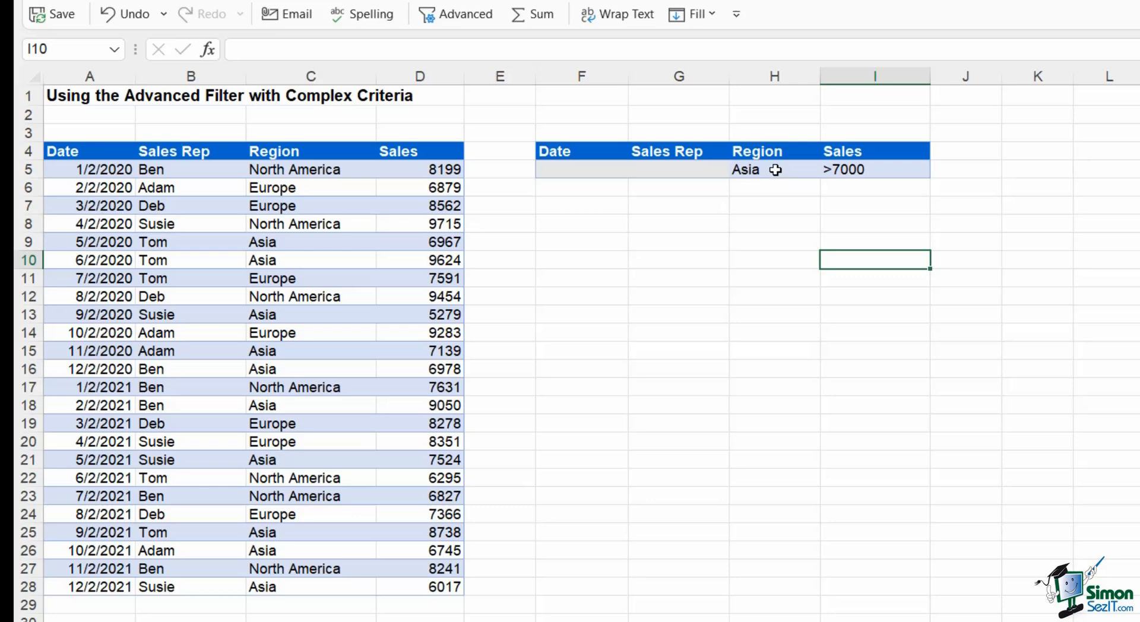
{"action": "mouse_move", "coordinate": [768, 169]}
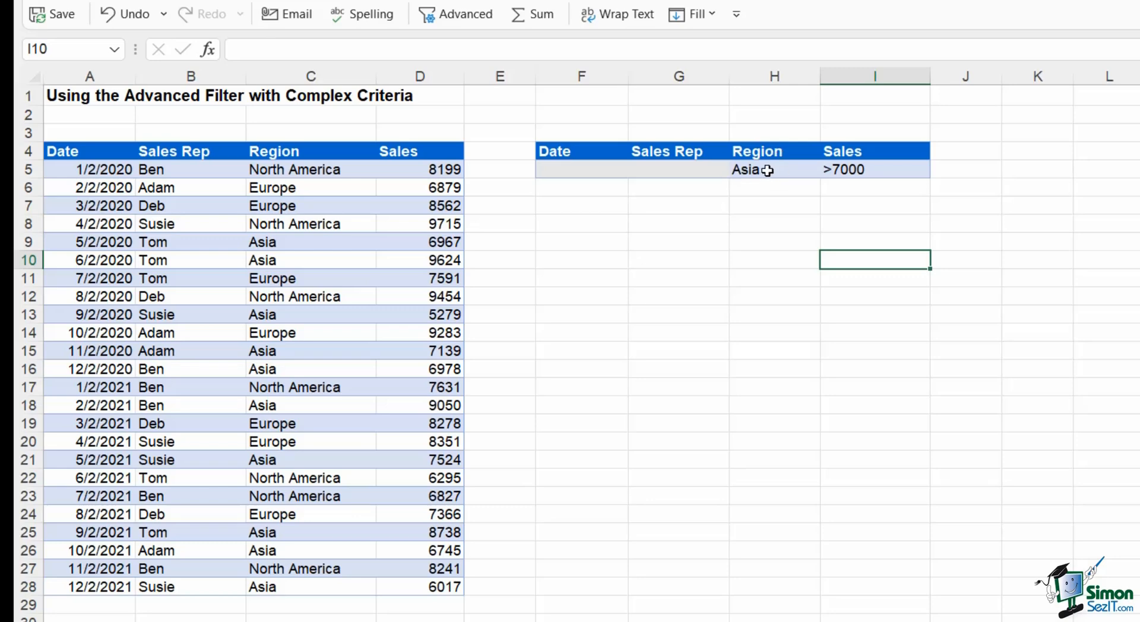
{"action": "left_click", "coordinate": [773, 170]}
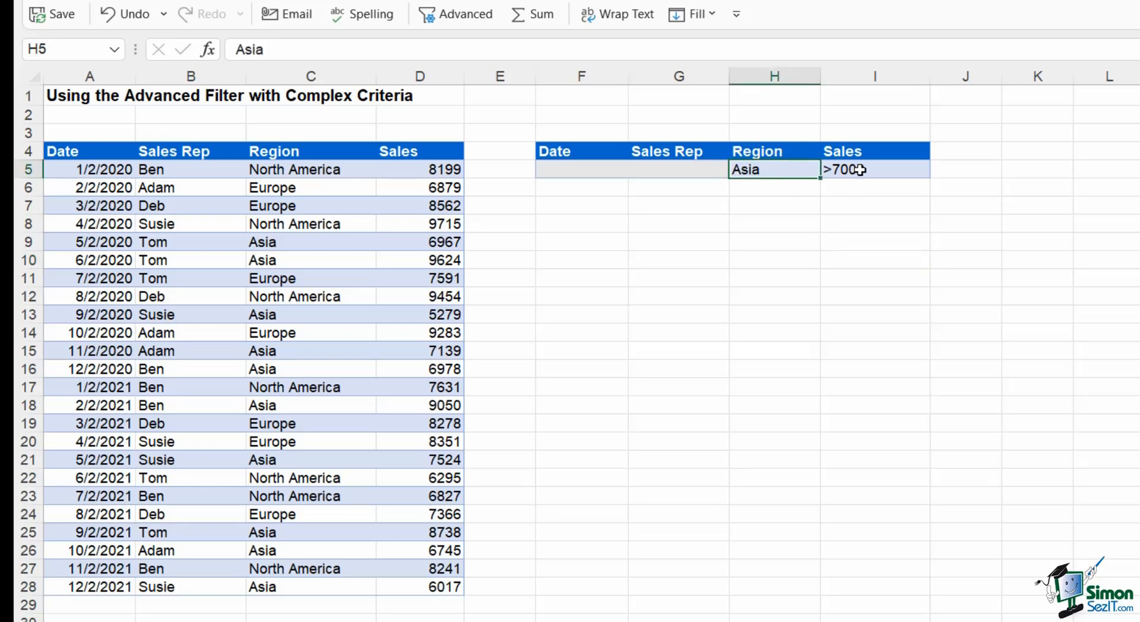
{"action": "left_click", "coordinate": [876, 170]}
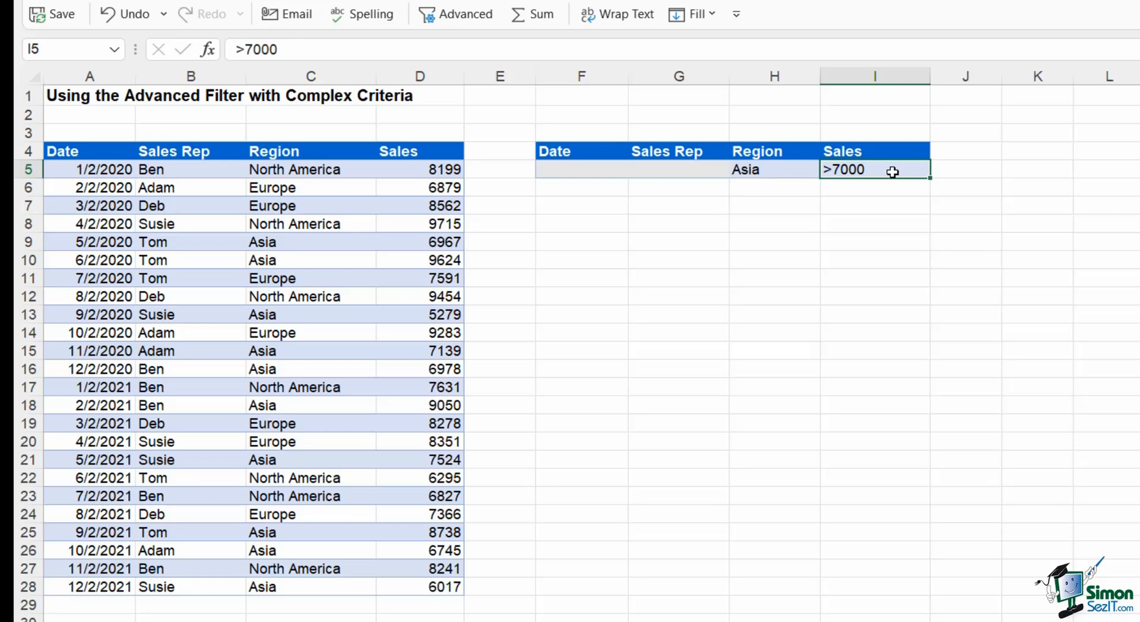
{"action": "mouse_move", "coordinate": [819, 163]}
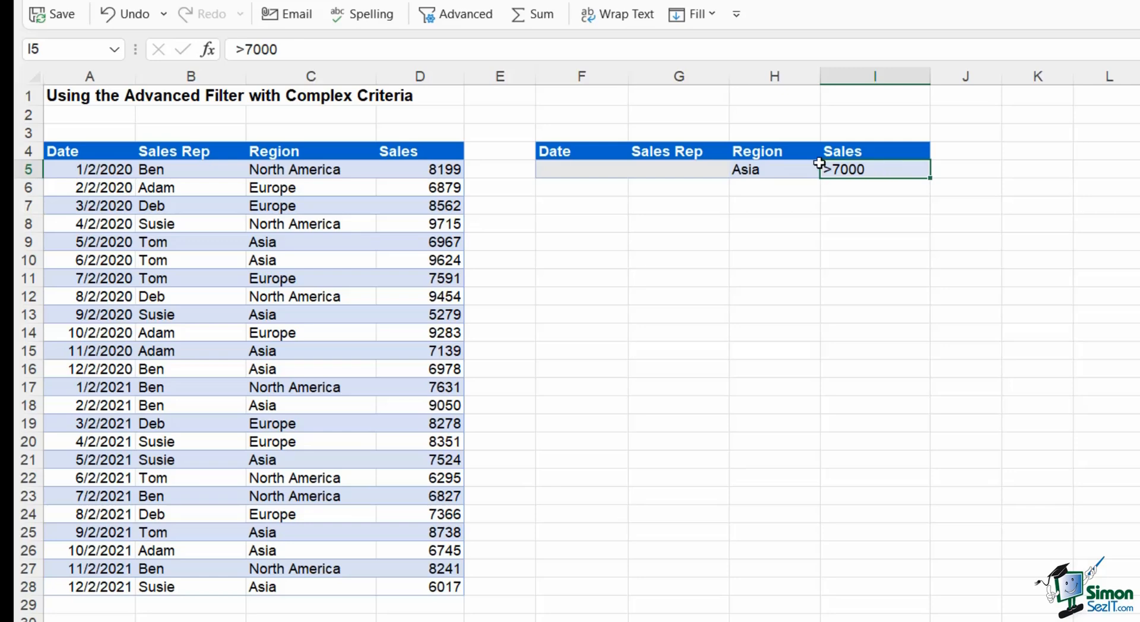
{"action": "mouse_move", "coordinate": [905, 252]}
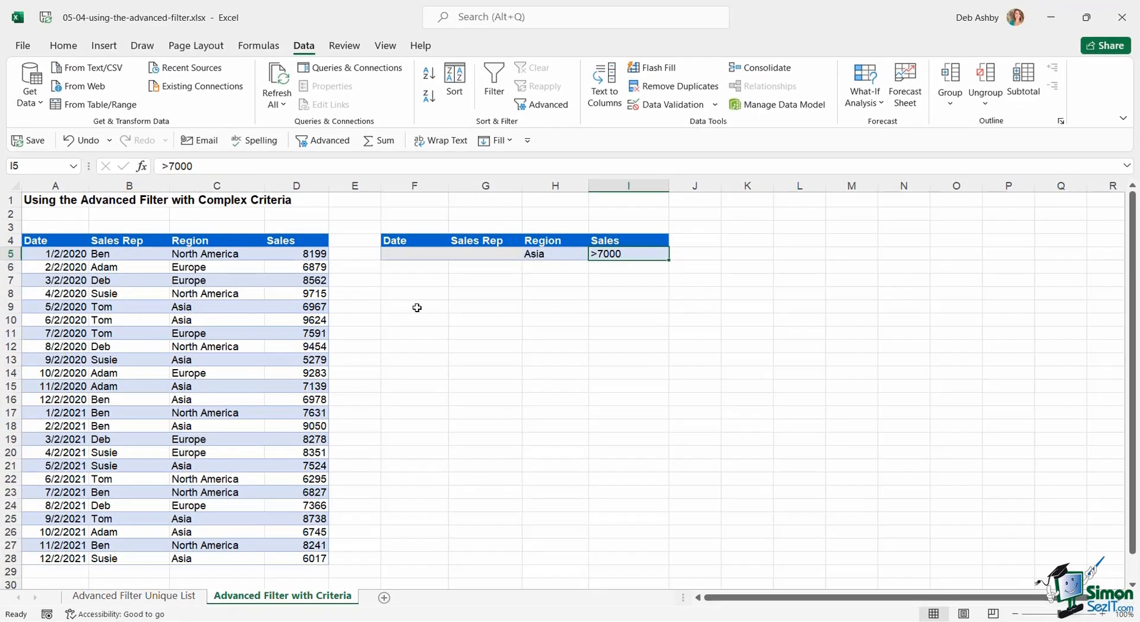
{"action": "left_click", "coordinate": [413, 306]}
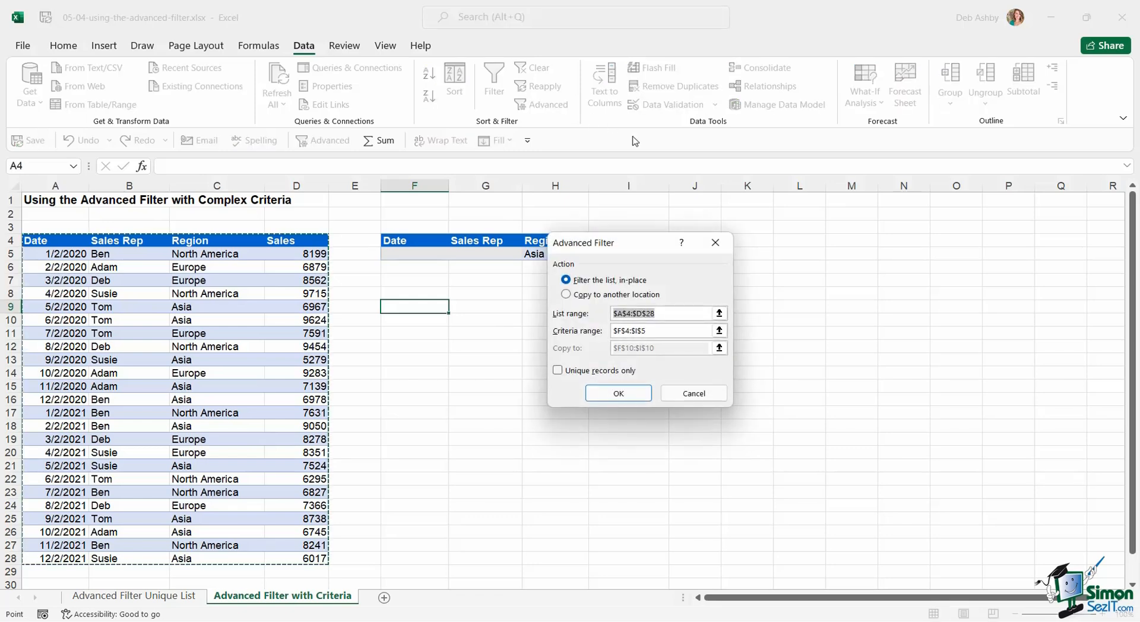
Step: Run the filter copying A4:D28 records matching criteria F4:I5 to the table at F9
{"action": "left_click", "coordinate": [567, 295]}
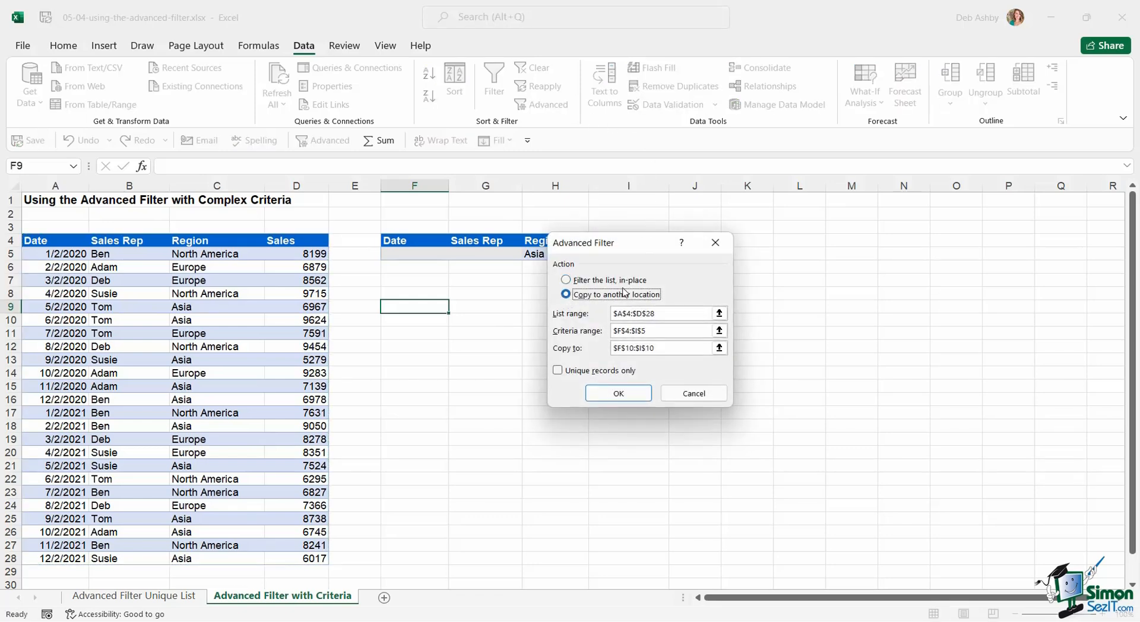
{"action": "left_click", "coordinate": [658, 348]}
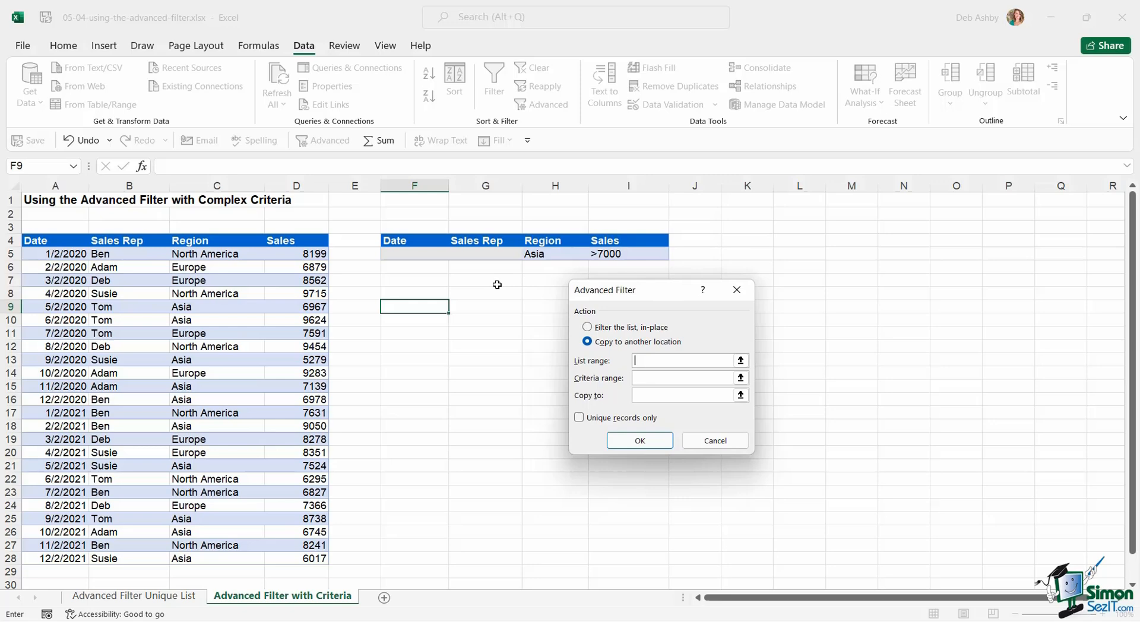
{"action": "mouse_move", "coordinate": [361, 292]}
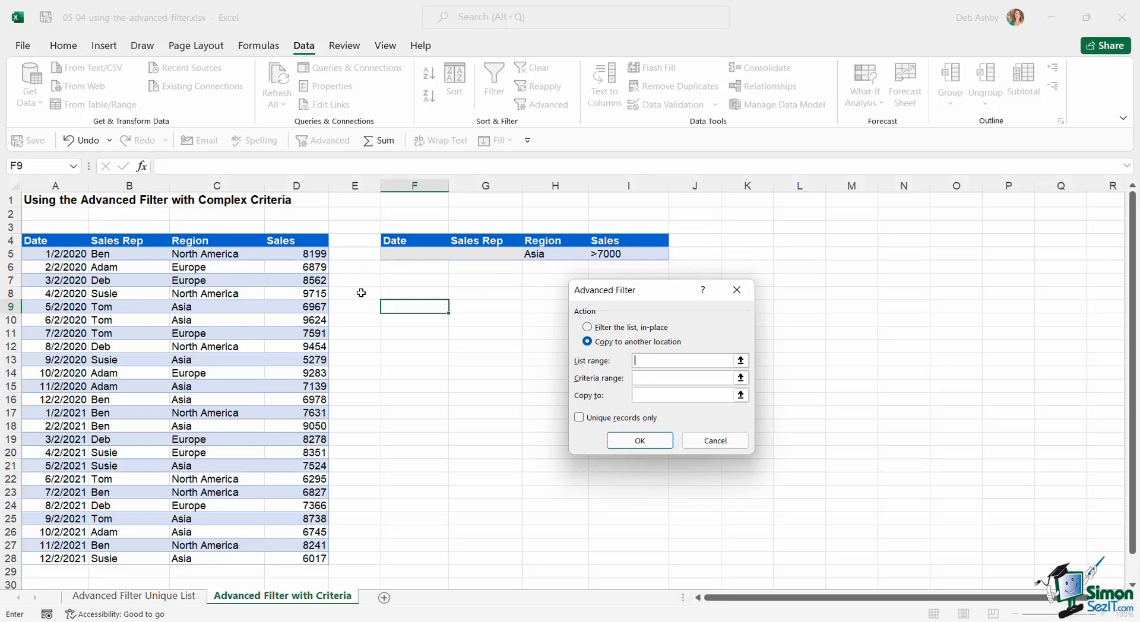
{"action": "mouse_move", "coordinate": [640, 278]}
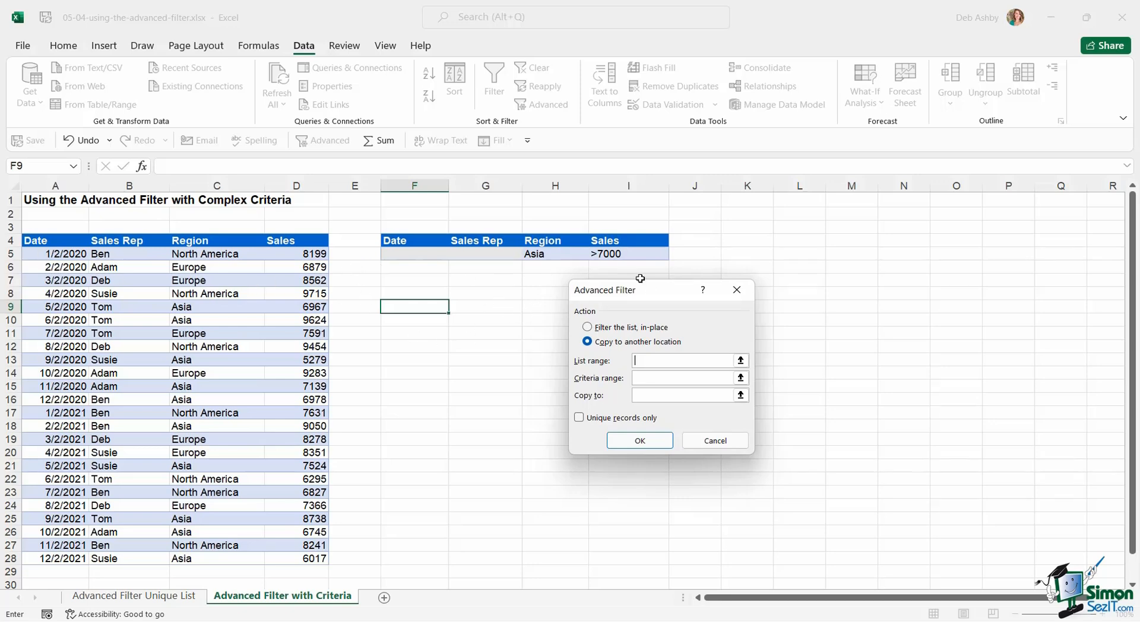
{"action": "mouse_move", "coordinate": [379, 332]}
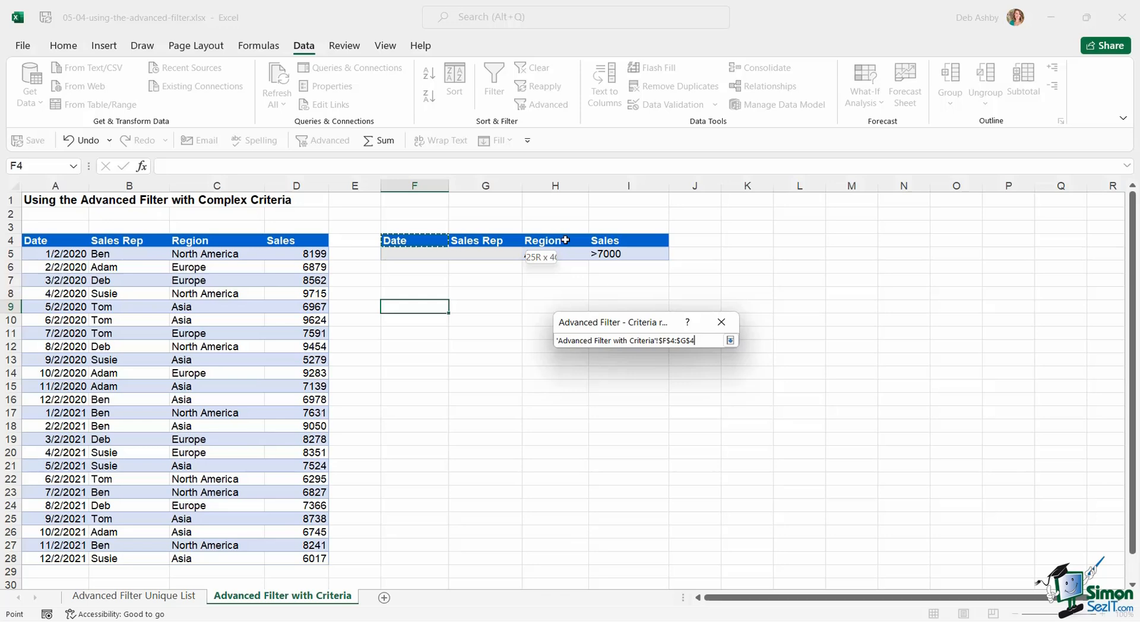
{"action": "left_click", "coordinate": [730, 340]}
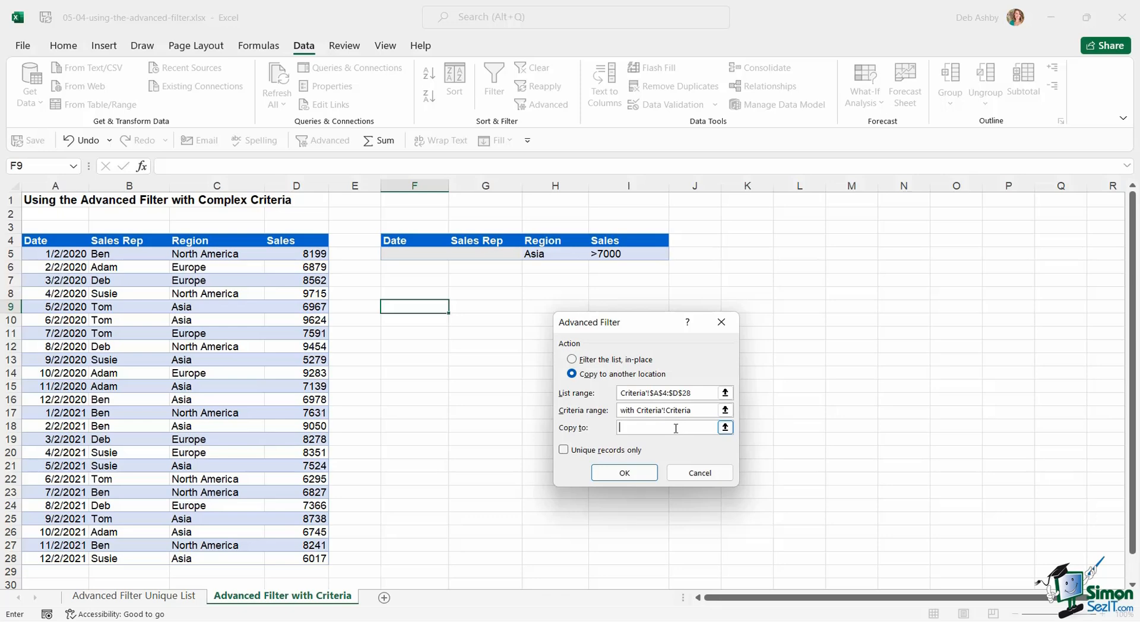
{"action": "left_click", "coordinate": [413, 306]}
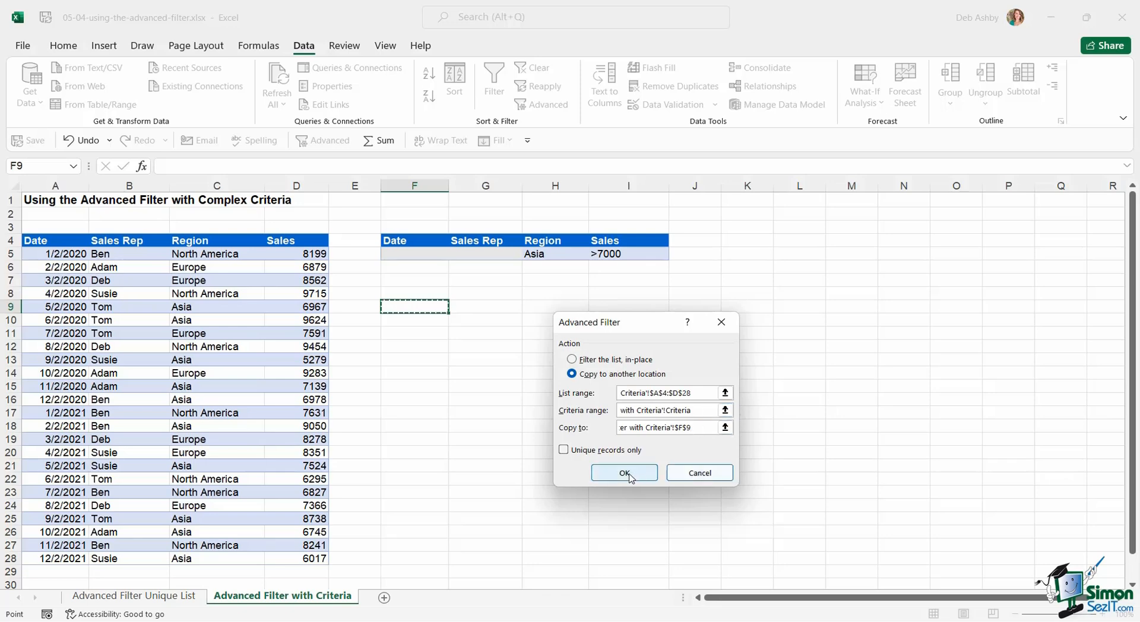
{"action": "left_click", "coordinate": [624, 474]}
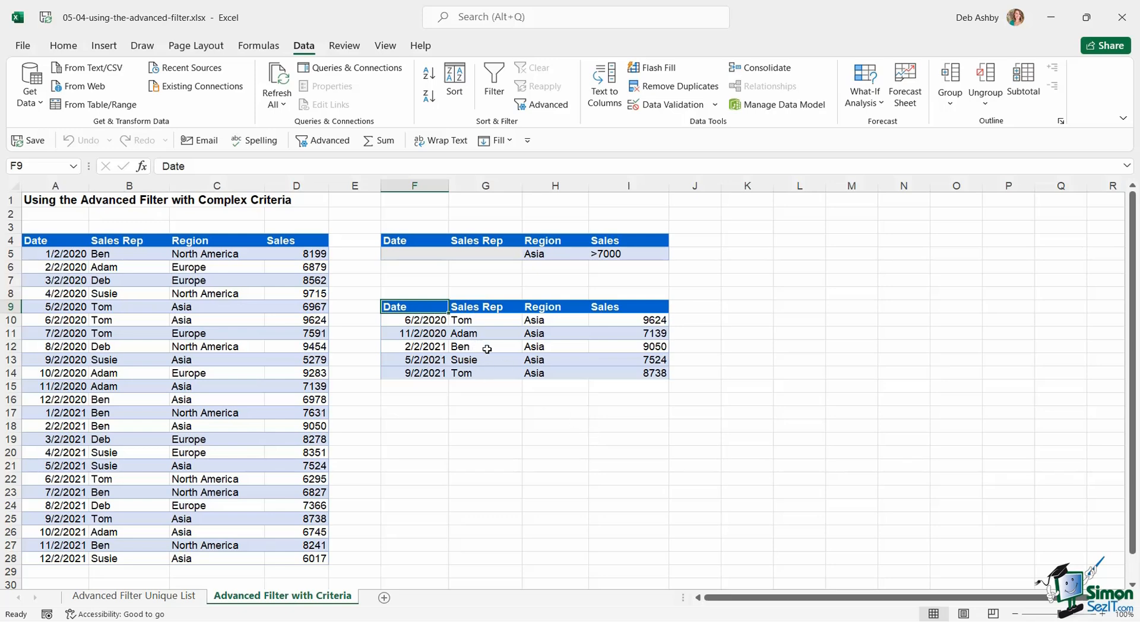
{"action": "mouse_move", "coordinate": [557, 319]}
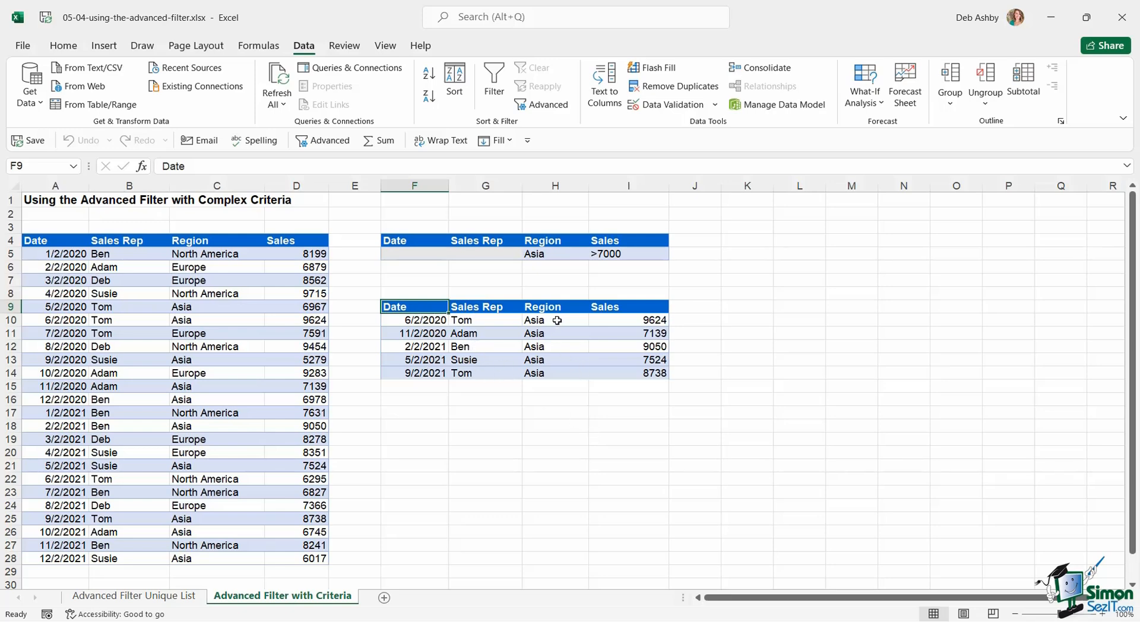
{"action": "left_click_drag", "start_coordinate": [555, 320], "coordinate": [554, 373]}
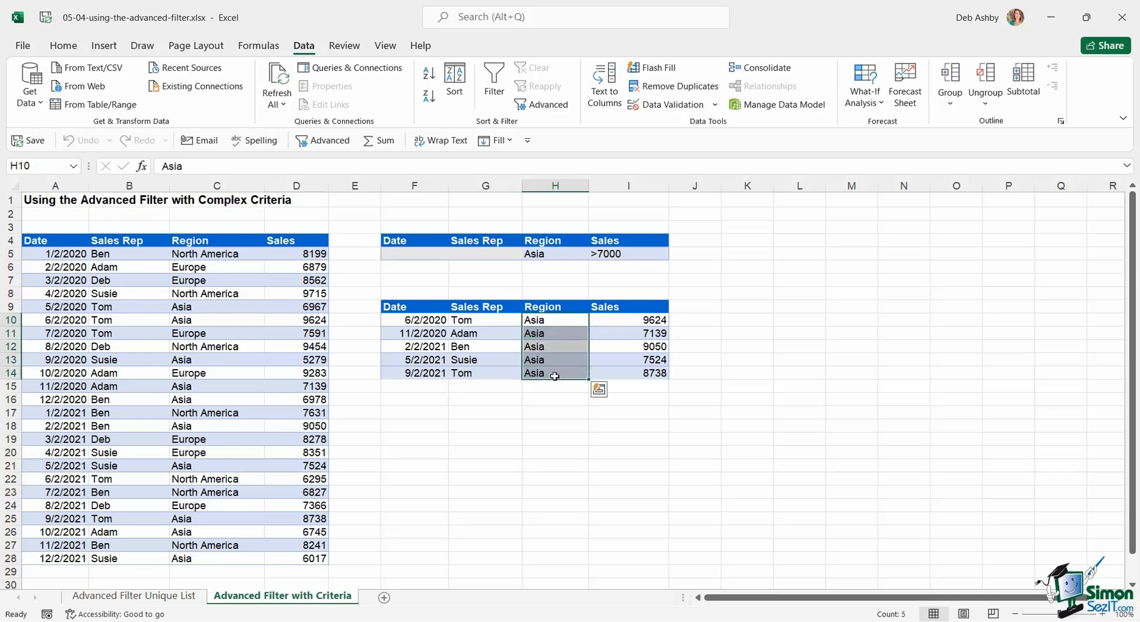
{"action": "left_click", "coordinate": [628, 319]}
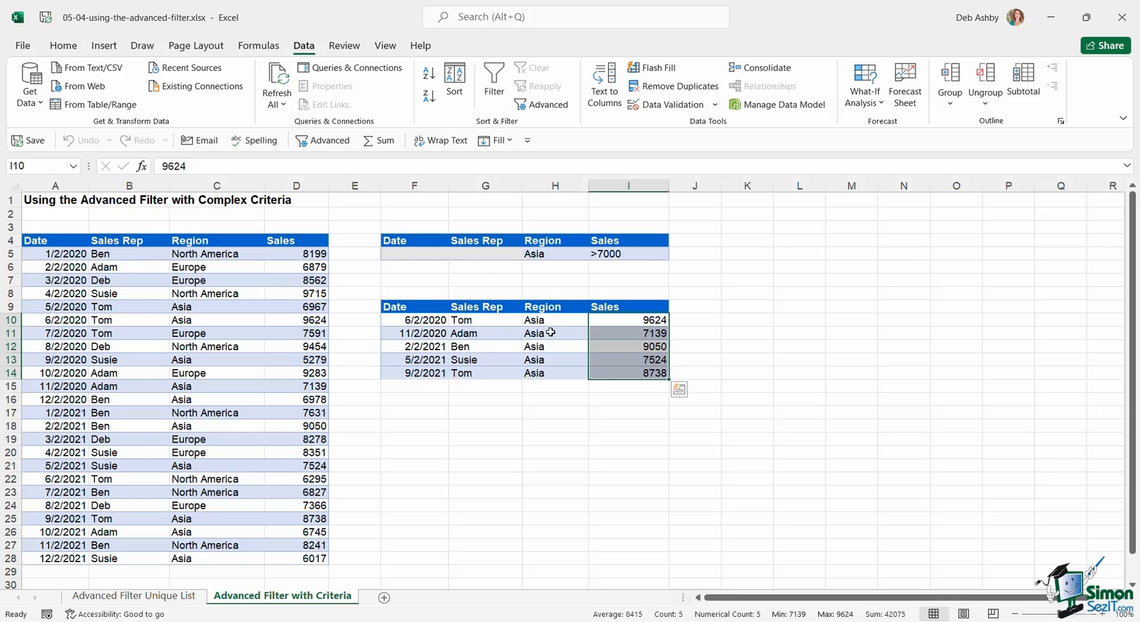
{"action": "mouse_move", "coordinate": [572, 336]}
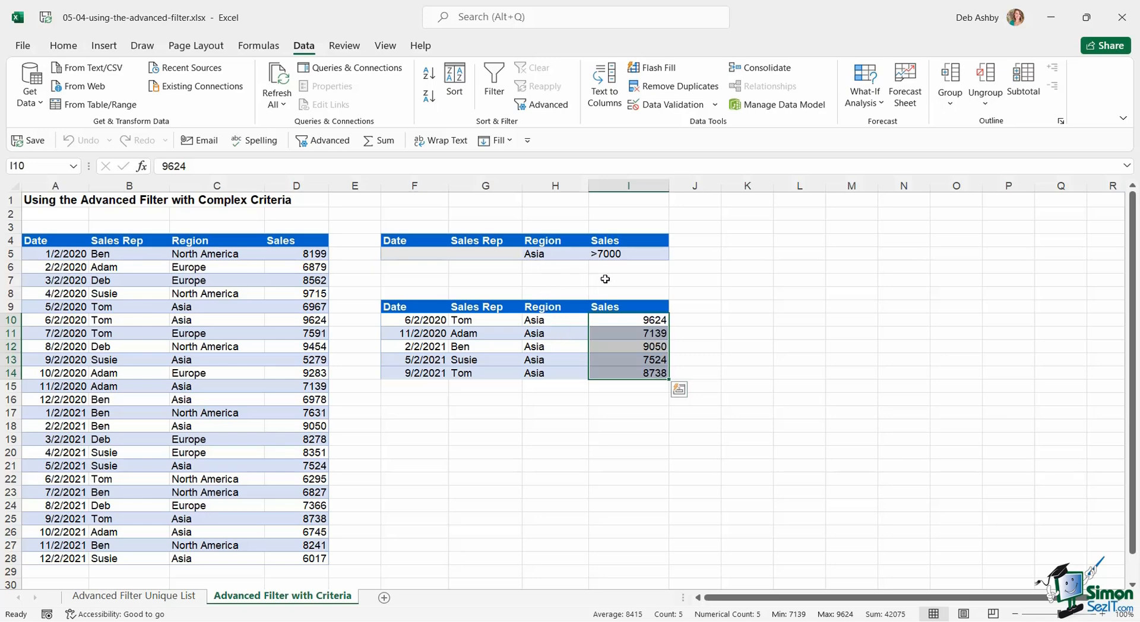
{"action": "mouse_move", "coordinate": [715, 272]}
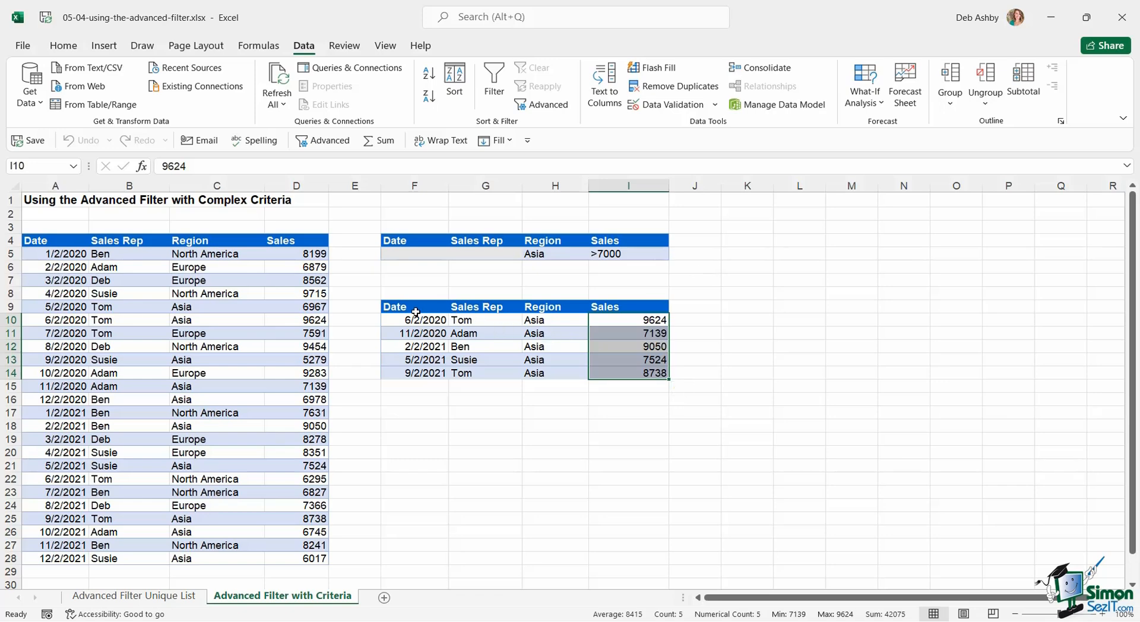
{"action": "left_click", "coordinate": [394, 306]}
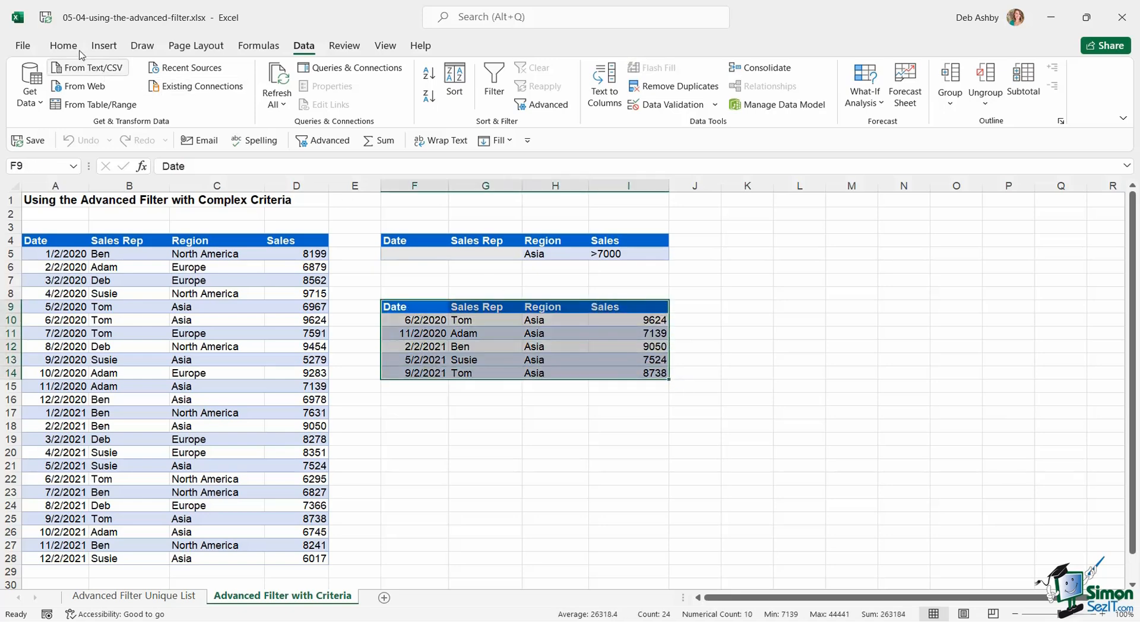
Step: Enter Ben in the Sales Rep criteria cell, band the criteria row, and select F10 for results
{"action": "left_click", "coordinate": [63, 45]}
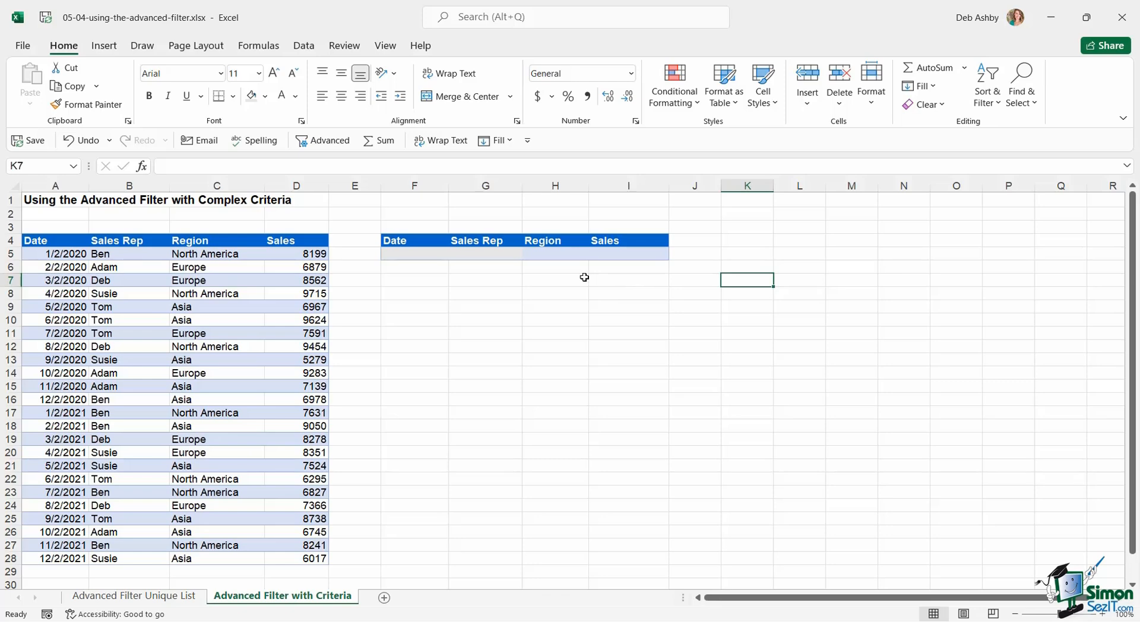
{"action": "mouse_move", "coordinate": [471, 252]}
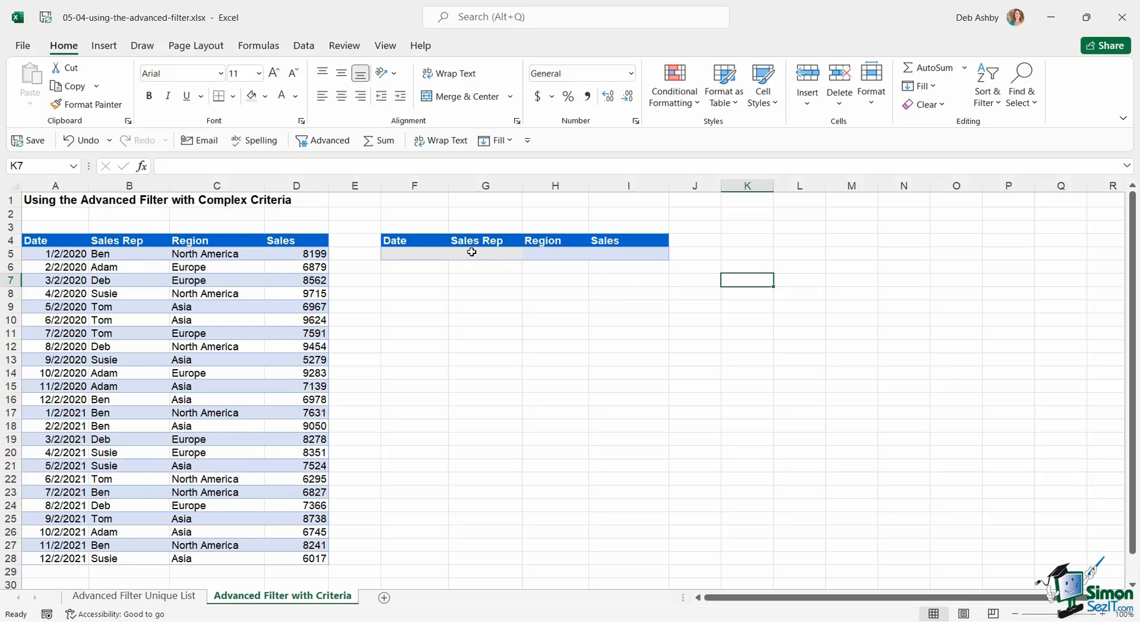
{"action": "mouse_move", "coordinate": [508, 311]}
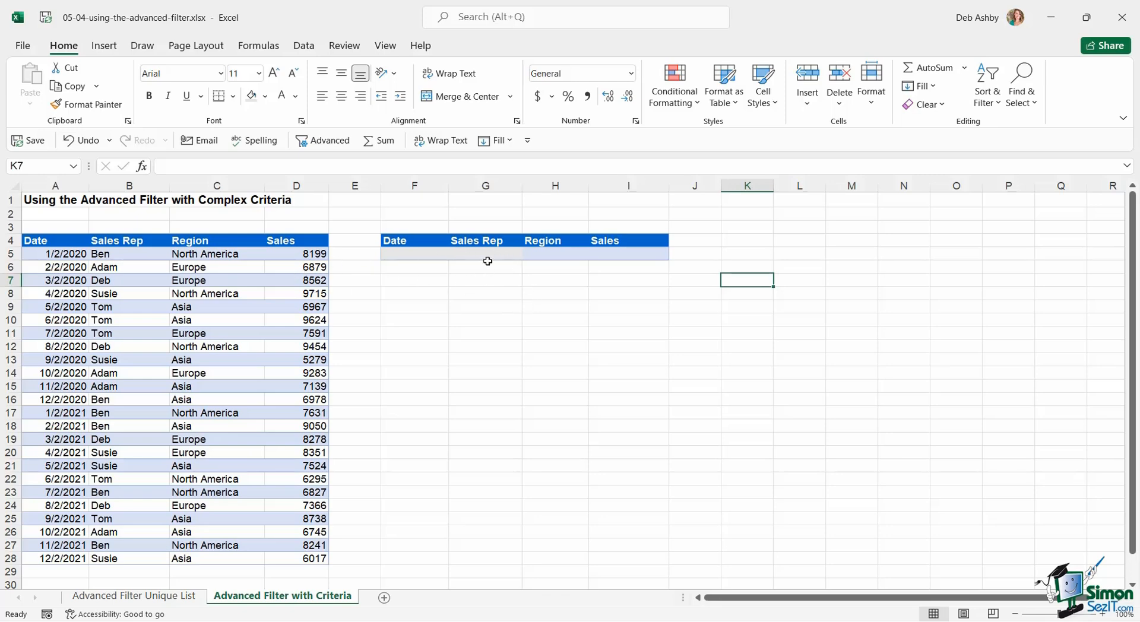
{"action": "left_click", "coordinate": [484, 254]}
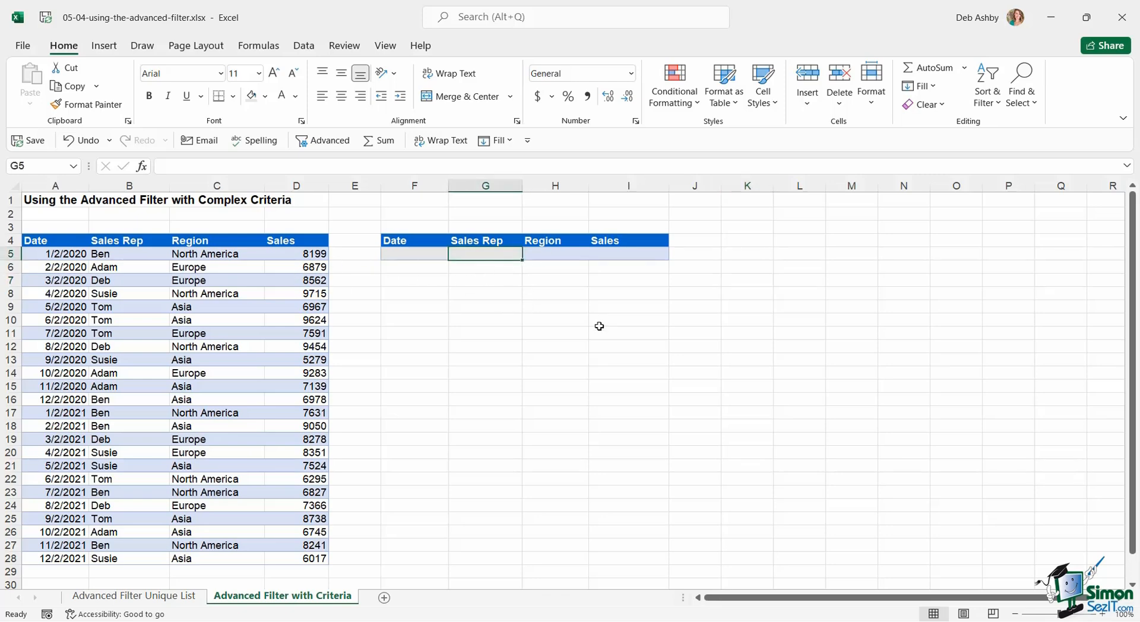
{"action": "type", "text": "Ben"}
{"action": "left_click", "coordinate": [486, 267]}
{"action": "type", "text": "Deb"}
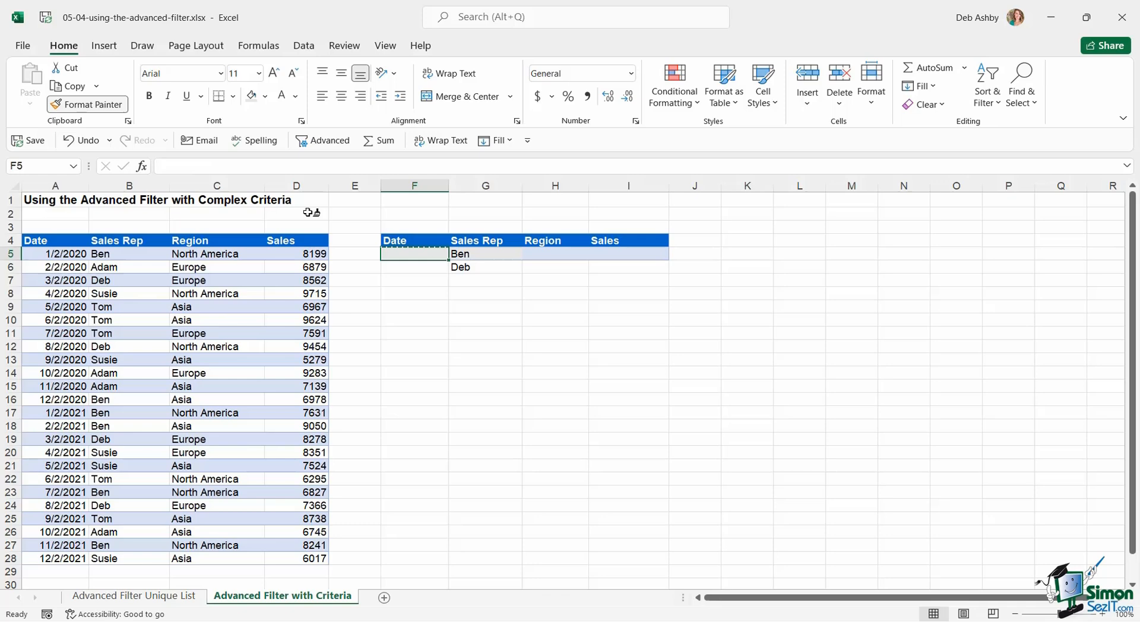
{"action": "left_click", "coordinate": [414, 267]}
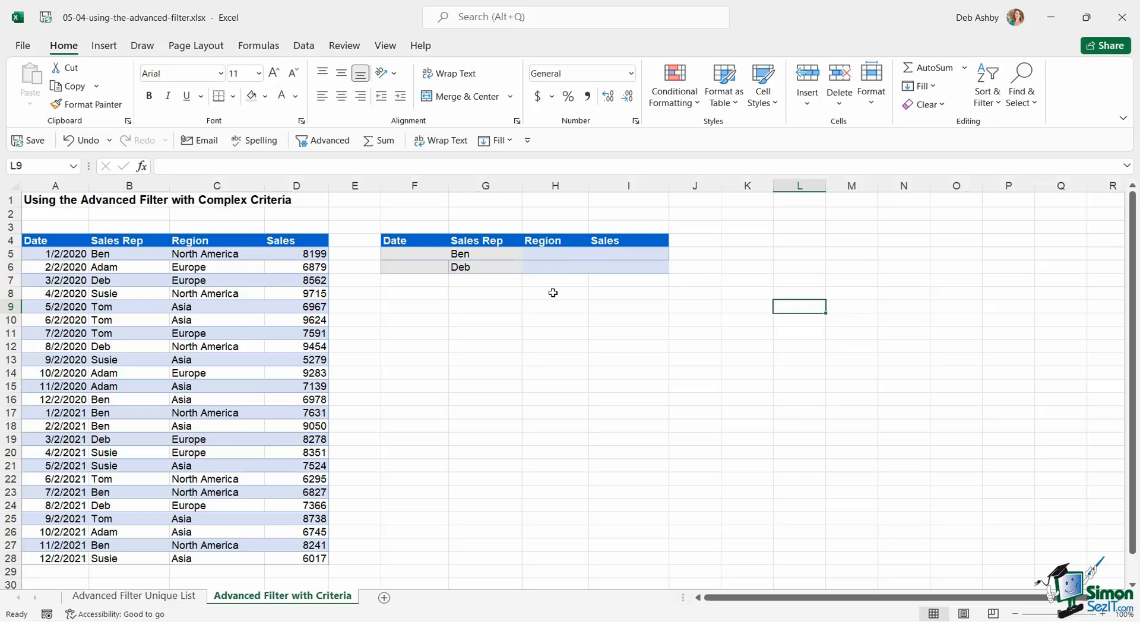
{"action": "left_click", "coordinate": [414, 320]}
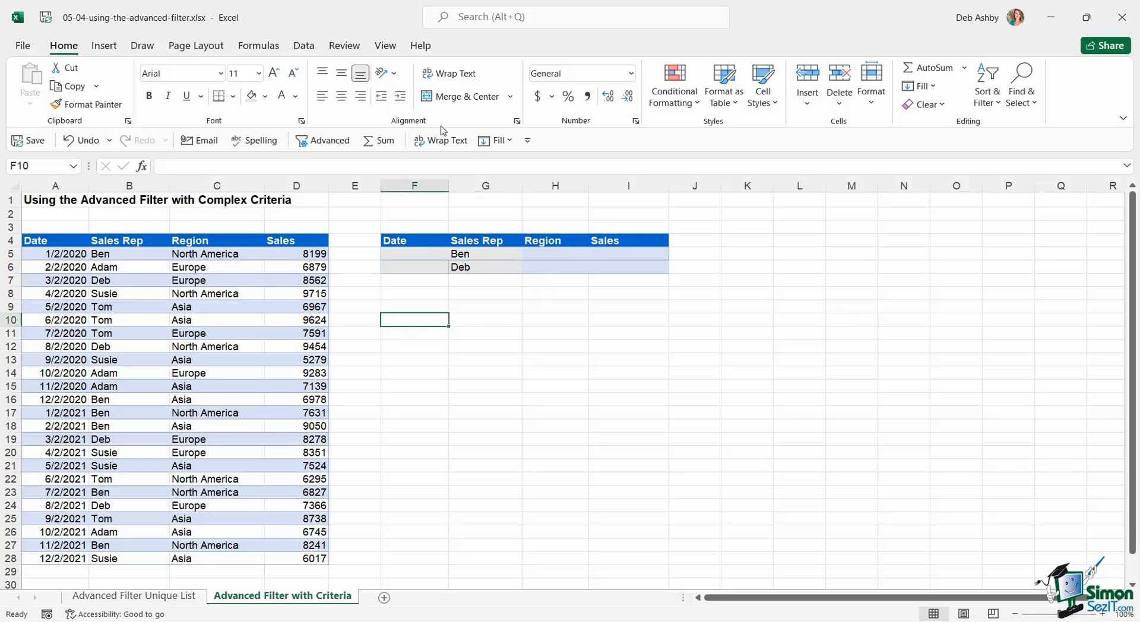
Step: Run Advanced Filter copying records matching criteria $F$4:$I$6 to the table at F10
{"action": "left_click", "coordinate": [303, 45]}
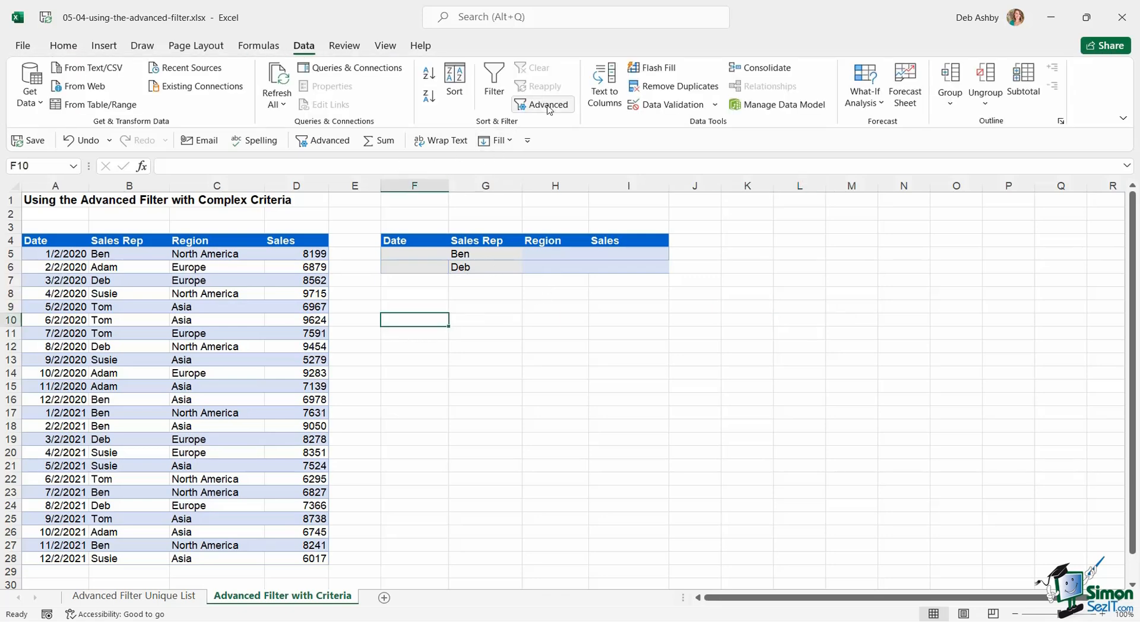
{"action": "left_click", "coordinate": [545, 105]}
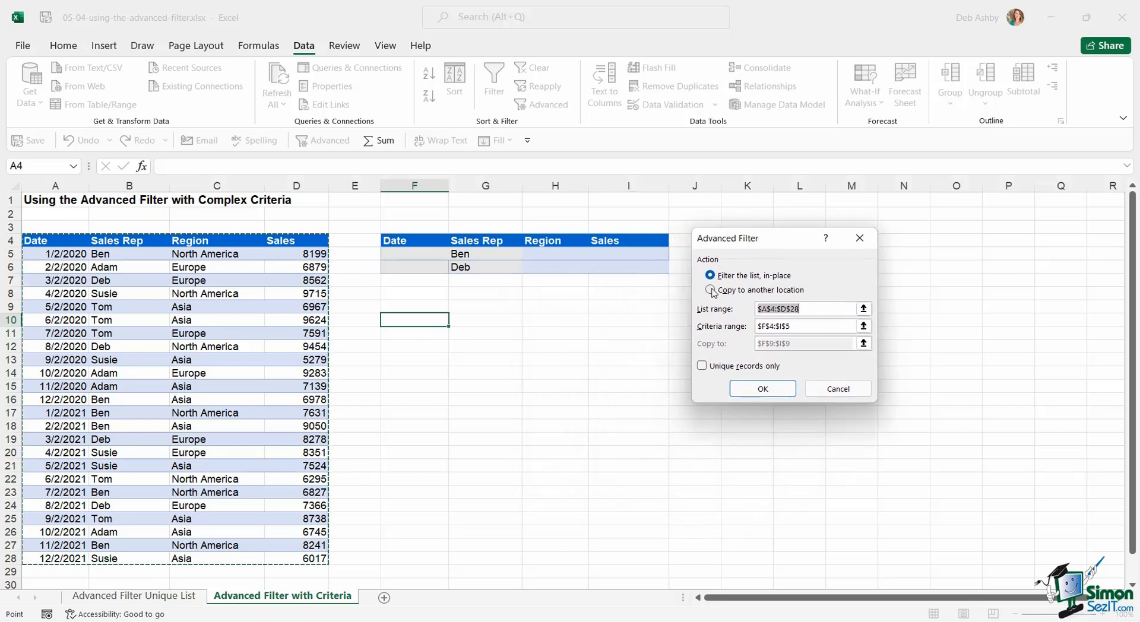
{"action": "left_click", "coordinate": [710, 290]}
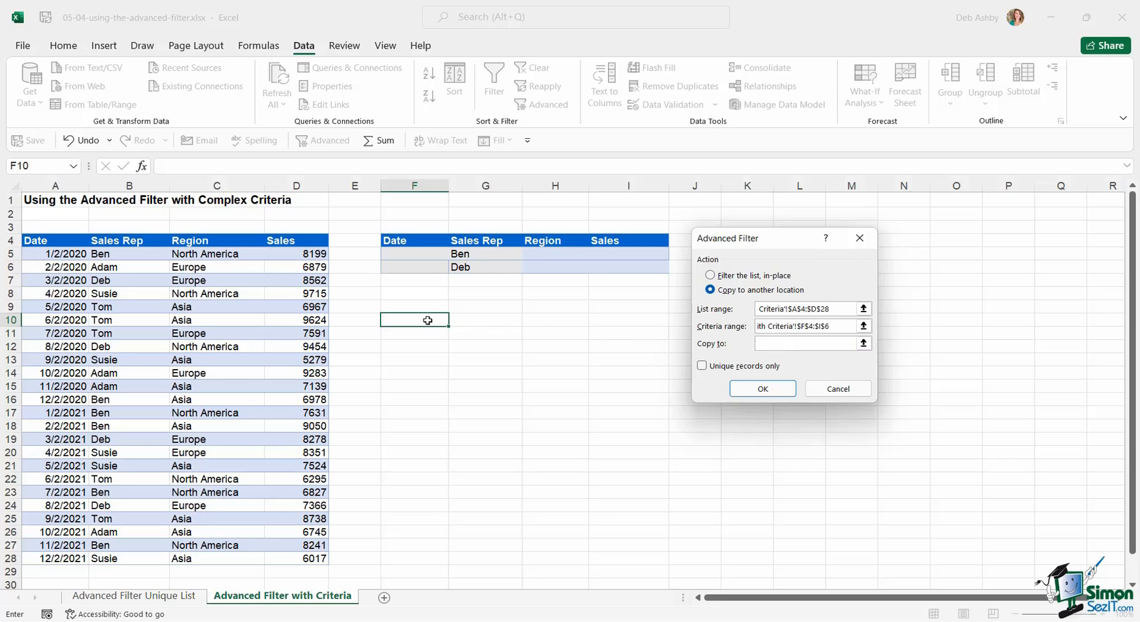
{"action": "left_click", "coordinate": [415, 320]}
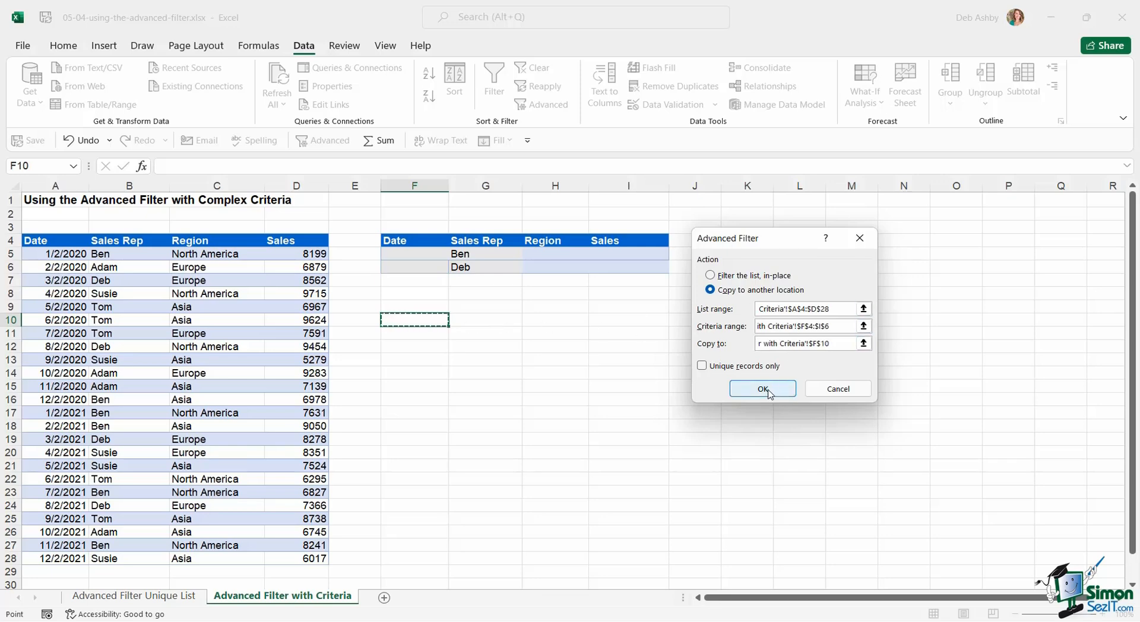
{"action": "left_click", "coordinate": [762, 390]}
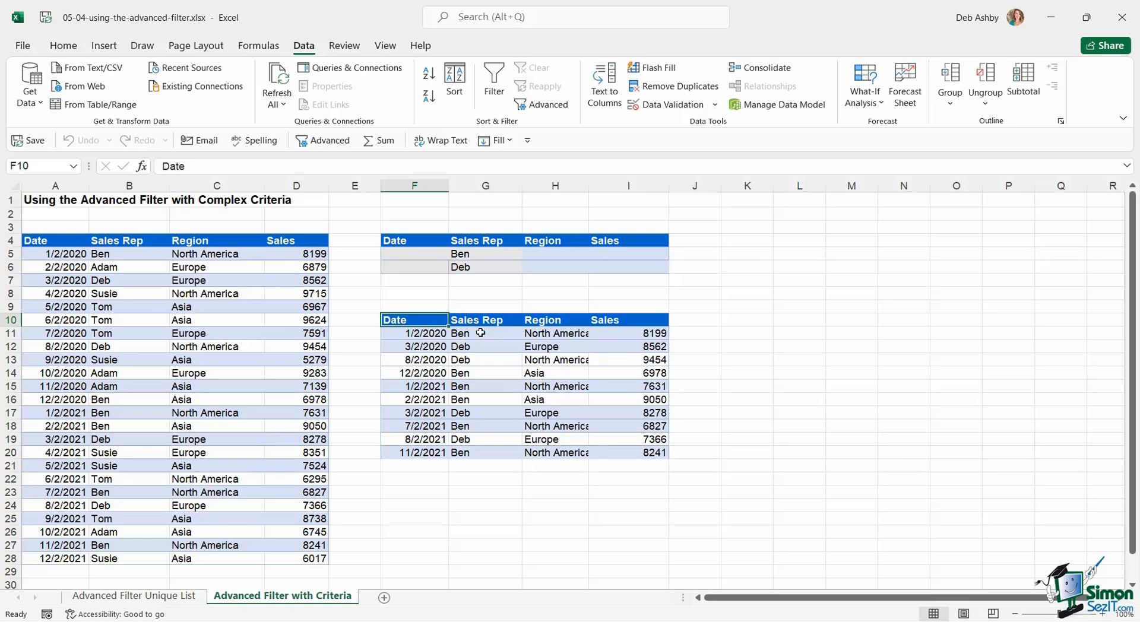
{"action": "left_click", "coordinate": [485, 333]}
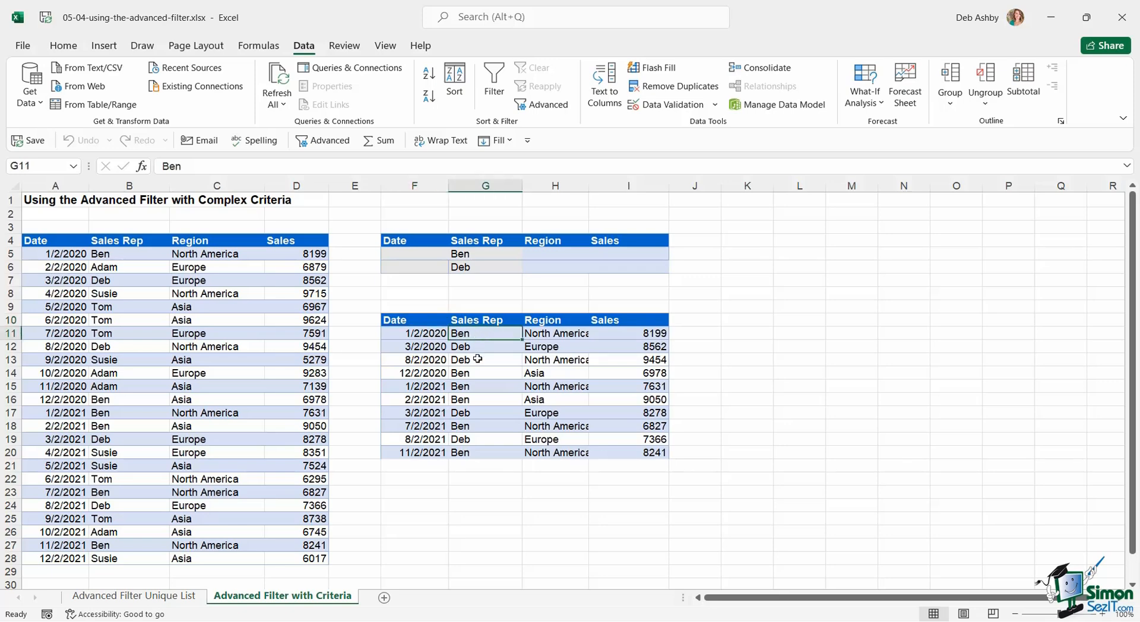
{"action": "mouse_move", "coordinate": [486, 433]}
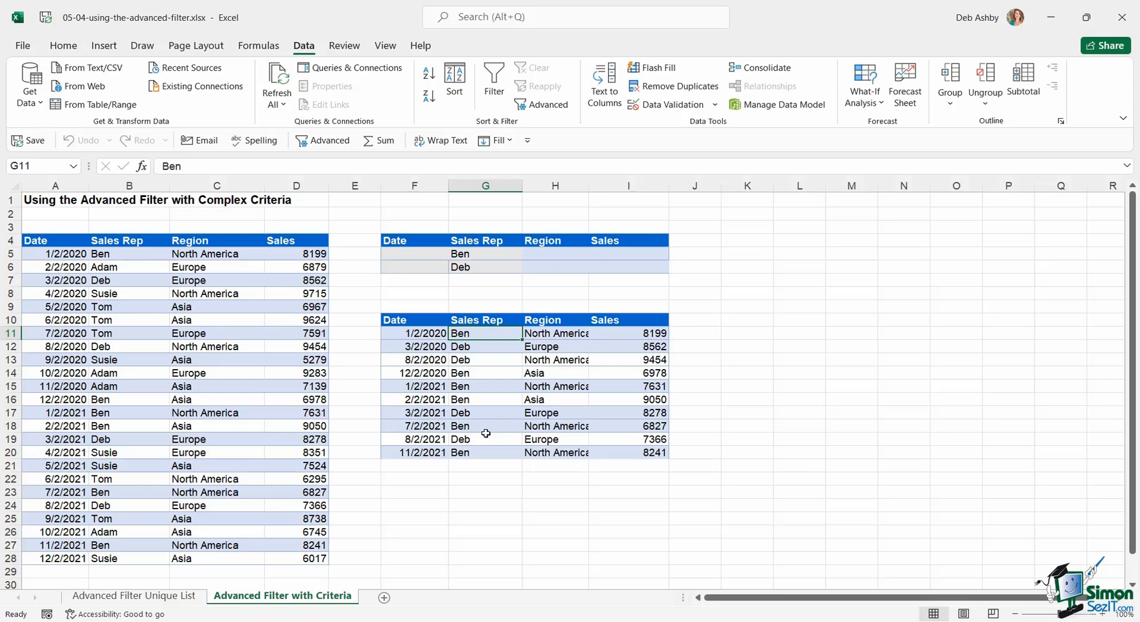
{"action": "mouse_move", "coordinate": [541, 389]}
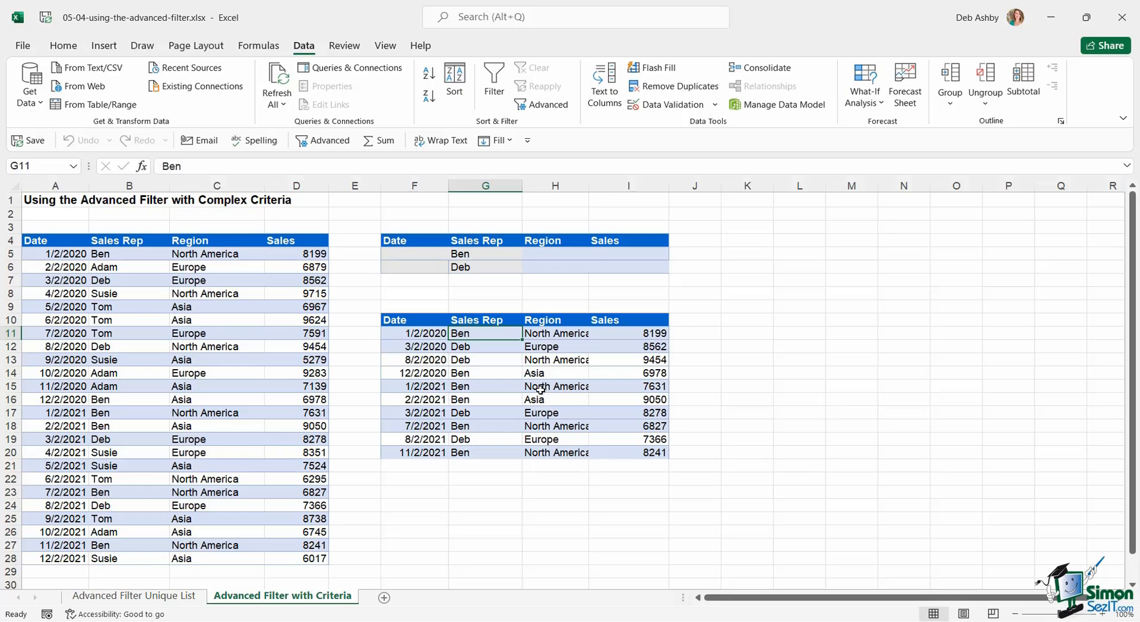
{"action": "mouse_move", "coordinate": [537, 393]}
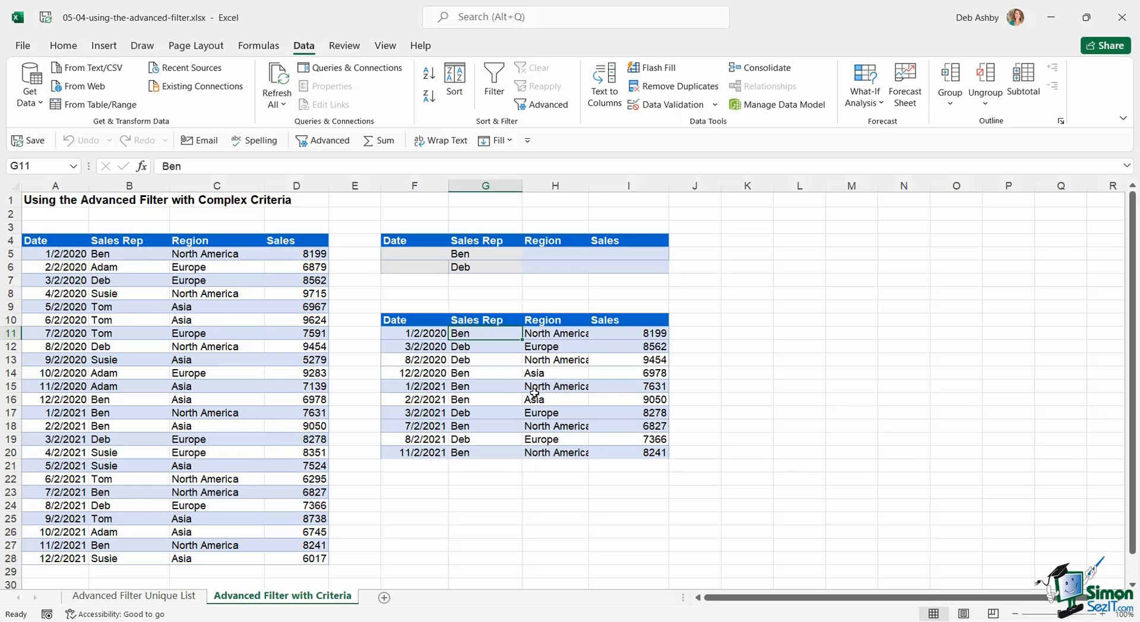